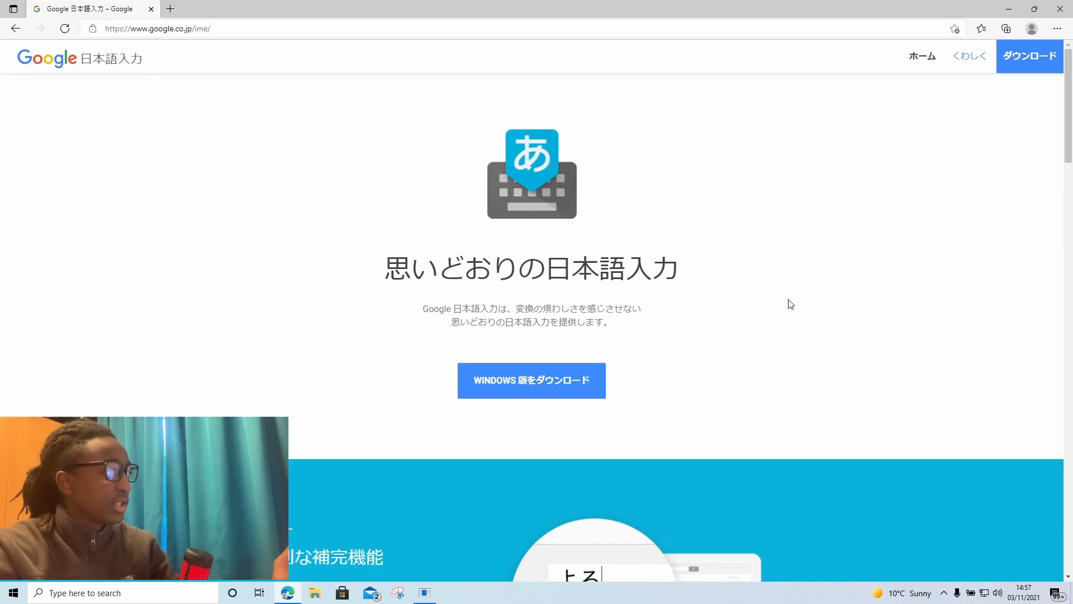
{"action": "mouse_move", "coordinate": [544, 394]}
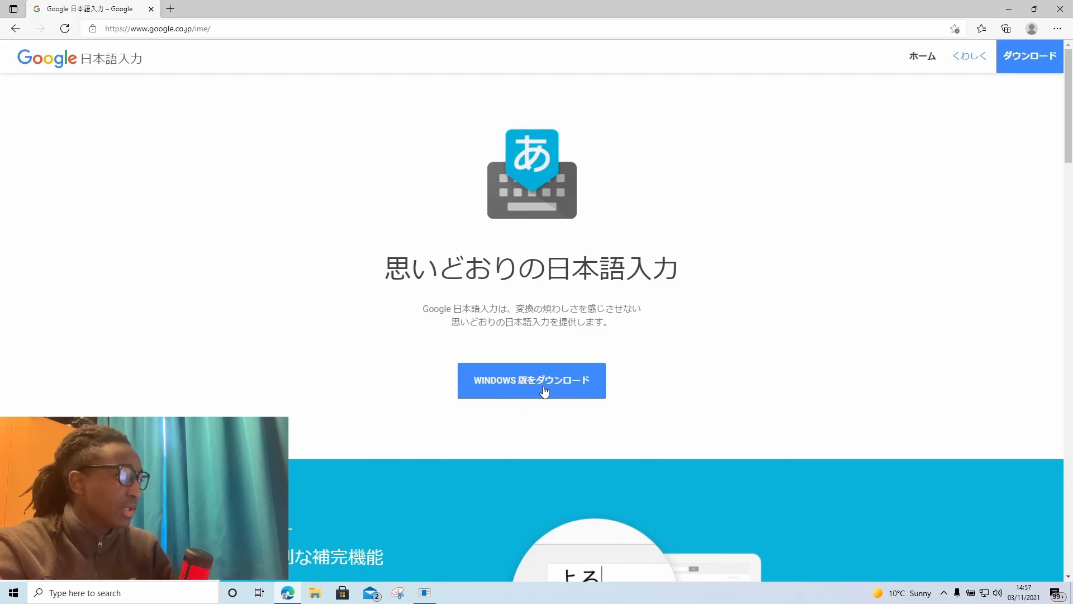
- Download the Windows version and accept the terms so the setup file starts downloading
{"action": "scroll", "scroll_direction": "up", "scroll_amount": 3}
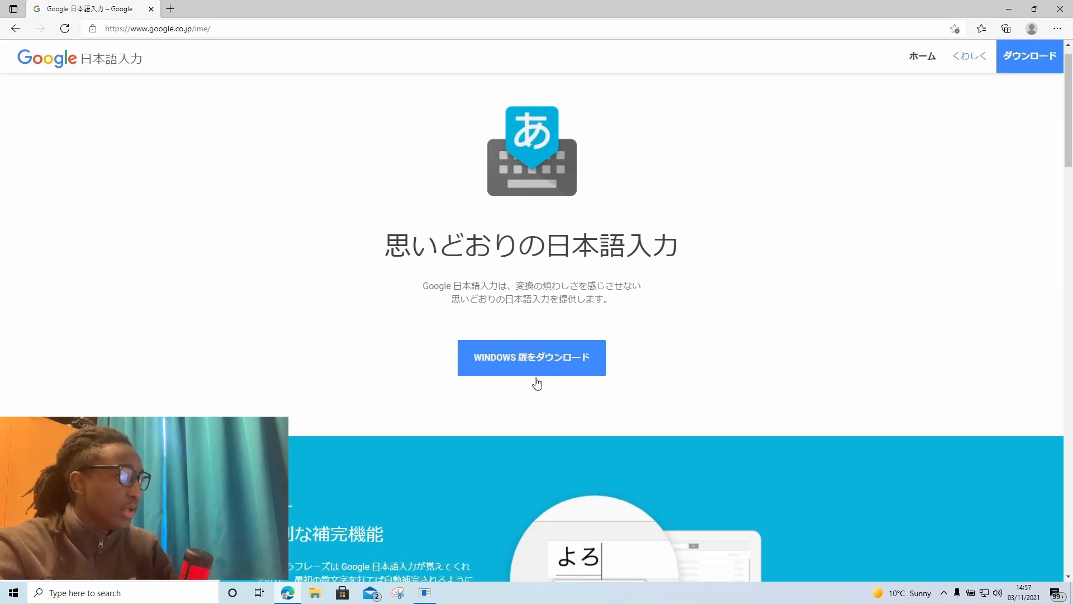
{"action": "scroll", "scroll_direction": "down", "scroll_amount": 3}
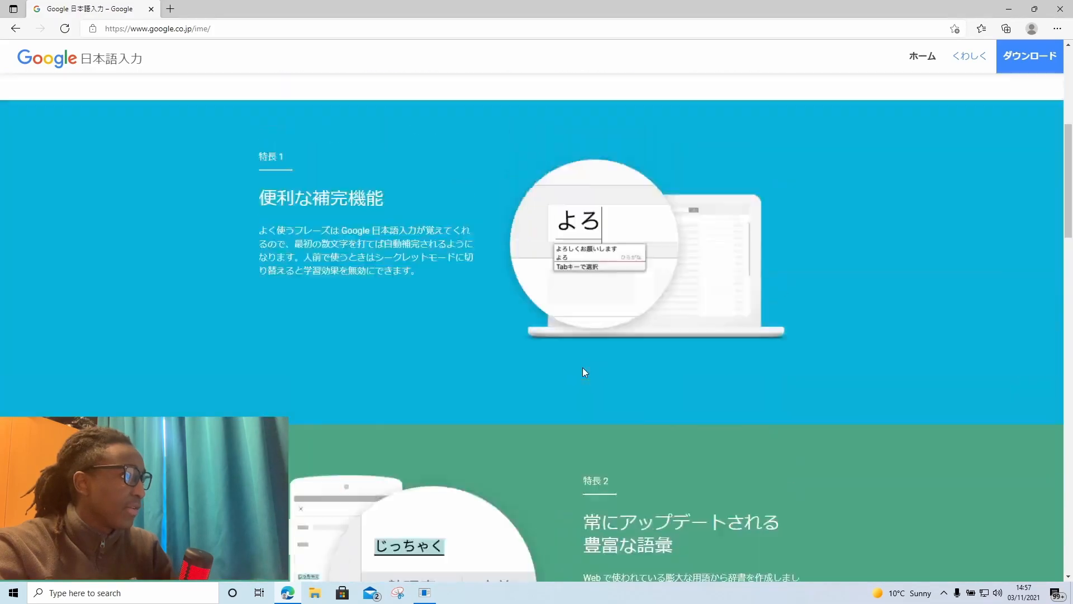
{"action": "scroll", "scroll_direction": "up", "scroll_amount": 3}
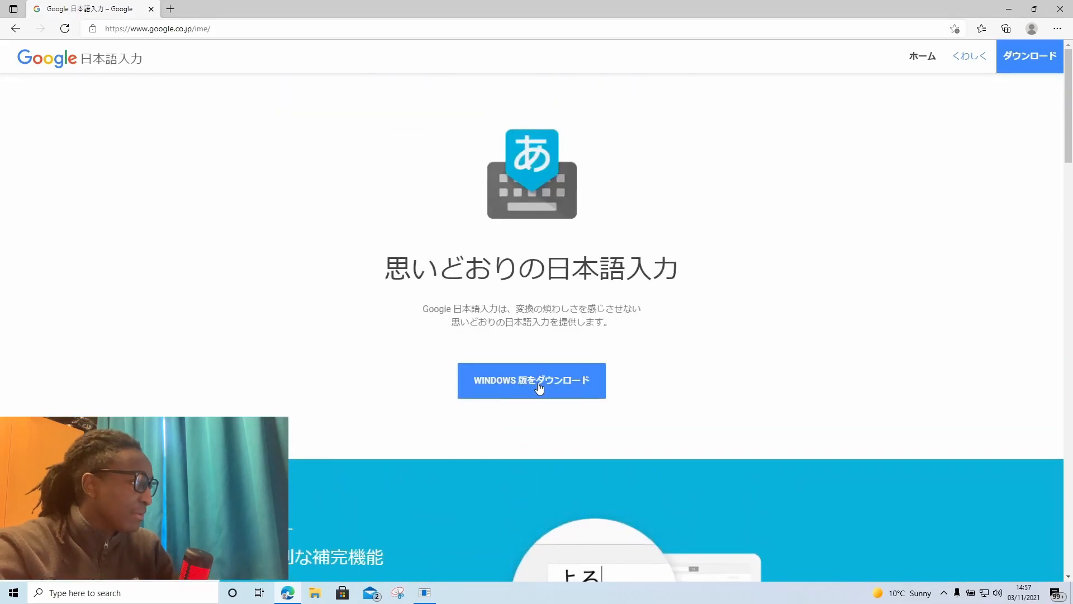
{"action": "left_click", "coordinate": [531, 380]}
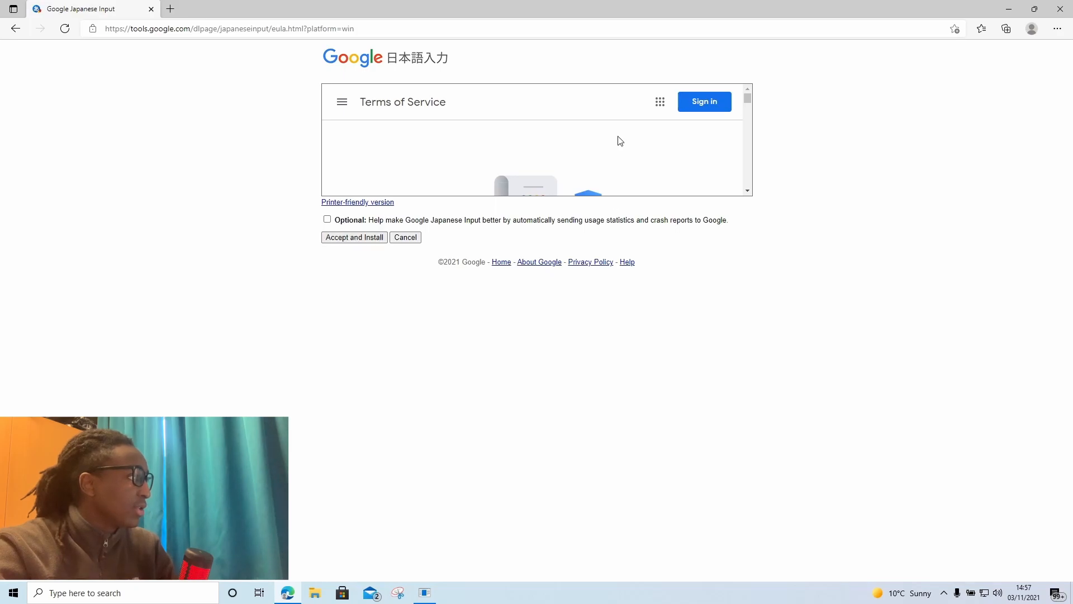
{"action": "left_click", "coordinate": [355, 237]}
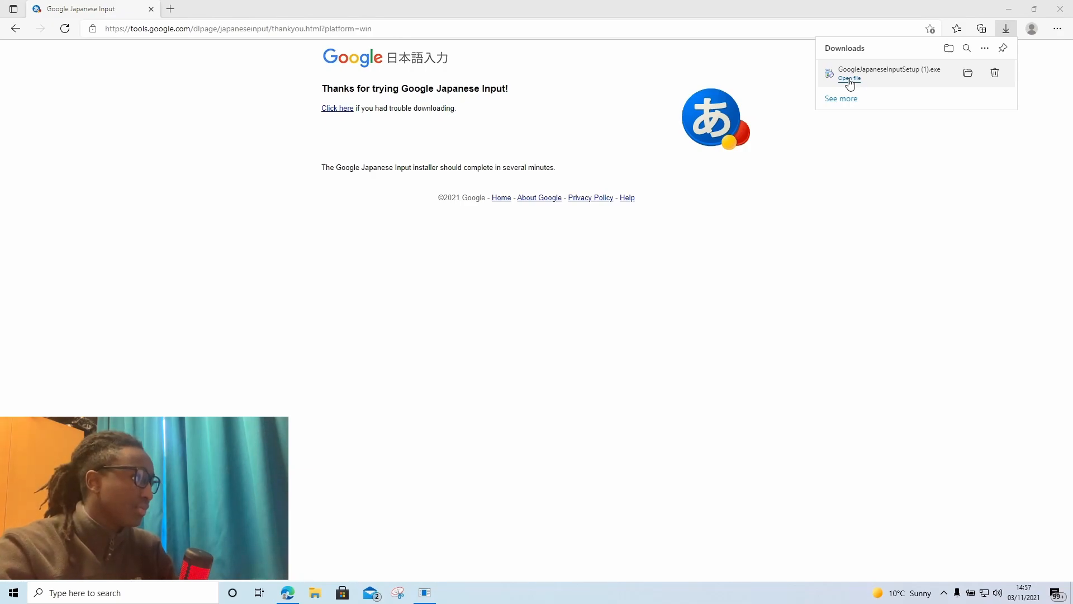
- Run the downloaded installer, dismiss the Bitdefender popup and confirm setup with all three defaults enabled
{"action": "left_click", "coordinate": [849, 78]}
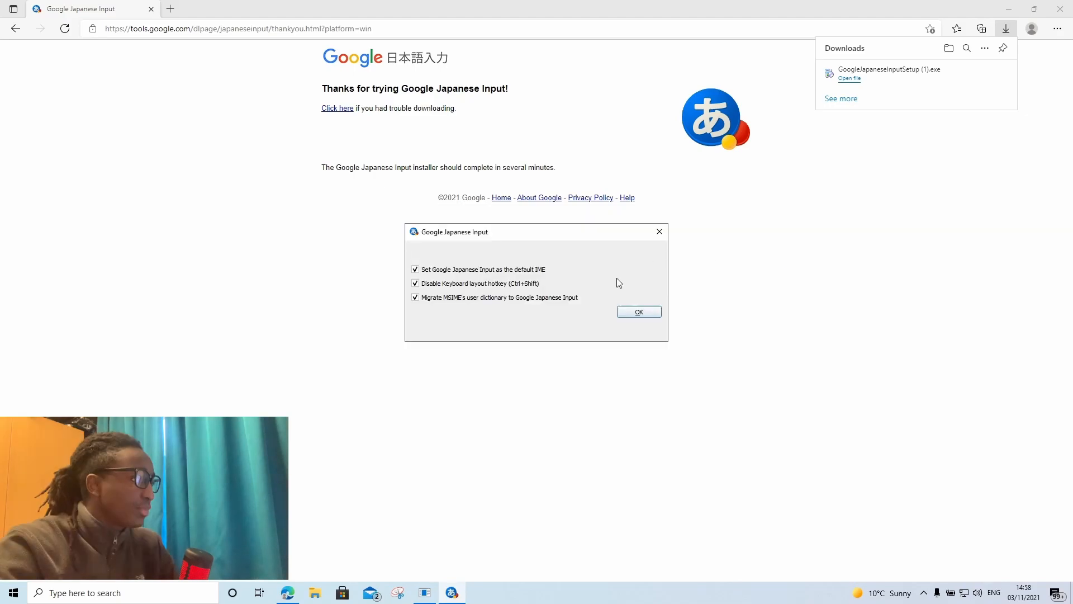
{"action": "mouse_move", "coordinate": [530, 321]}
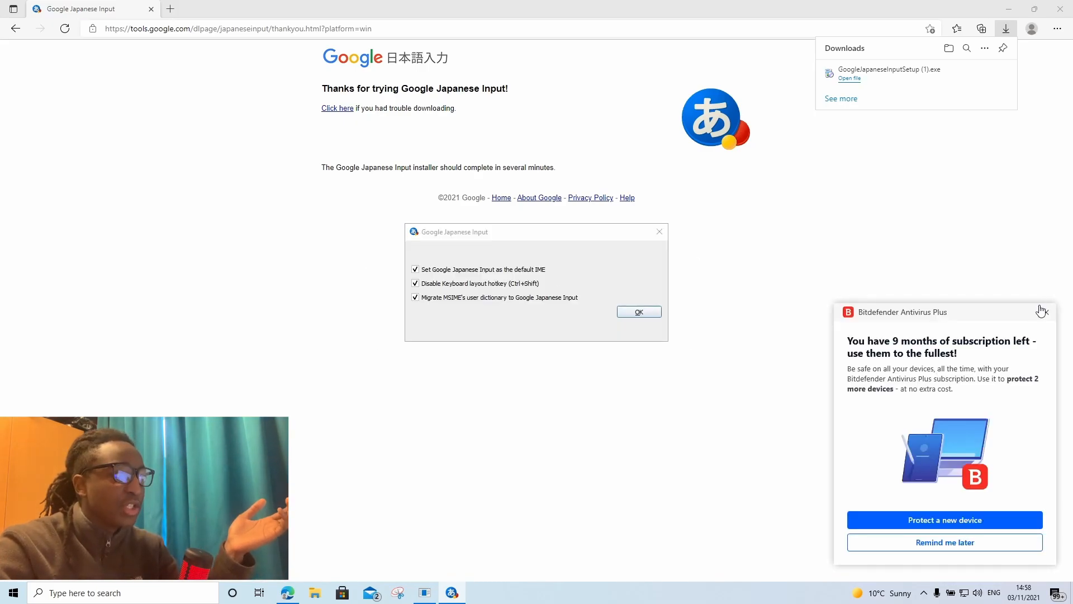
{"action": "left_click", "coordinate": [1041, 312]}
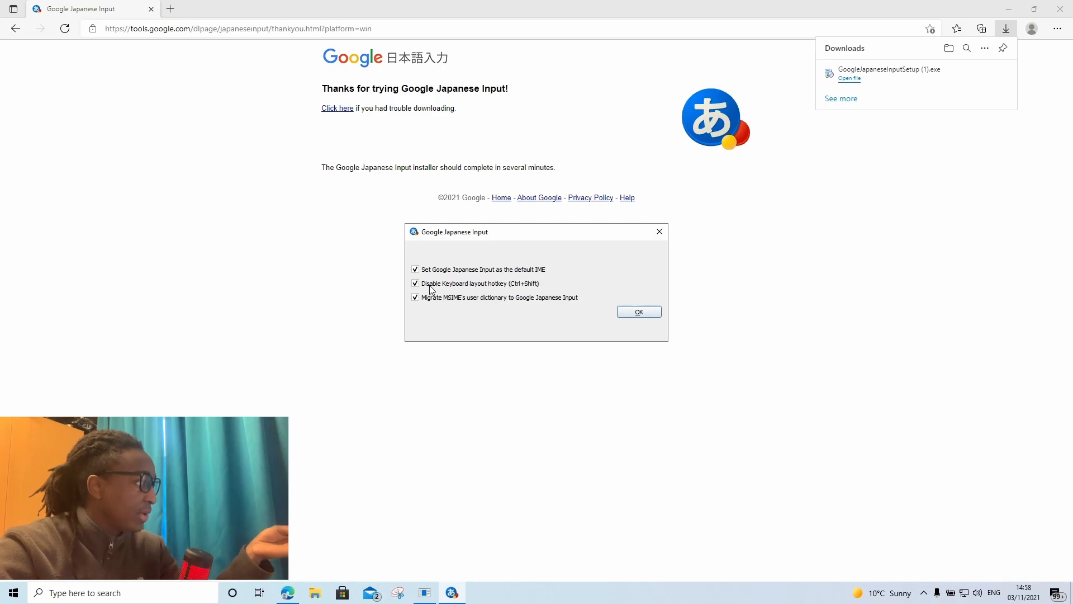
{"action": "mouse_move", "coordinate": [638, 313]}
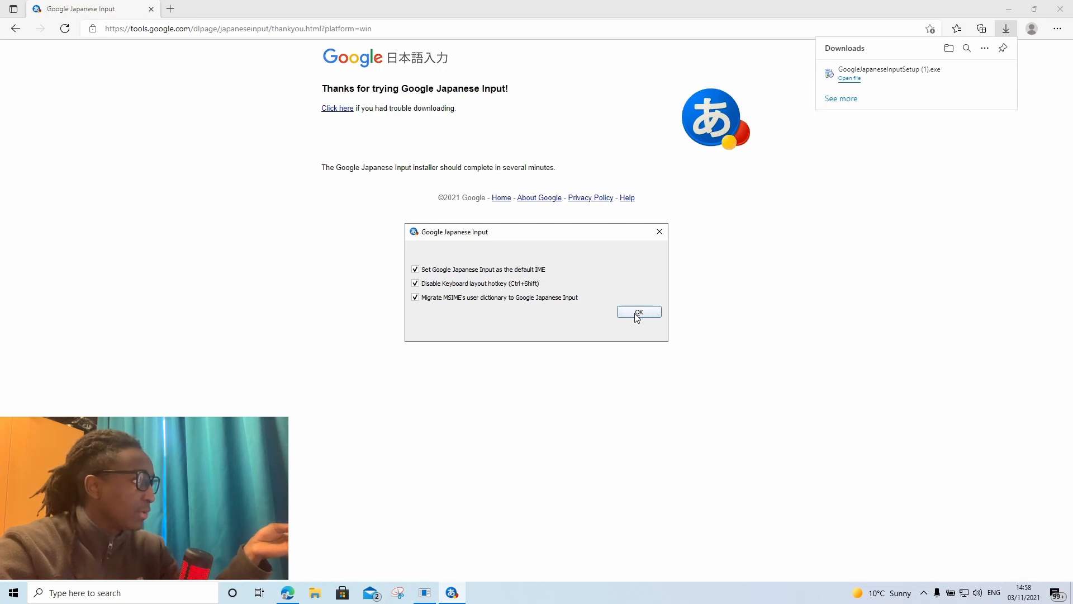
{"action": "left_click", "coordinate": [639, 312]}
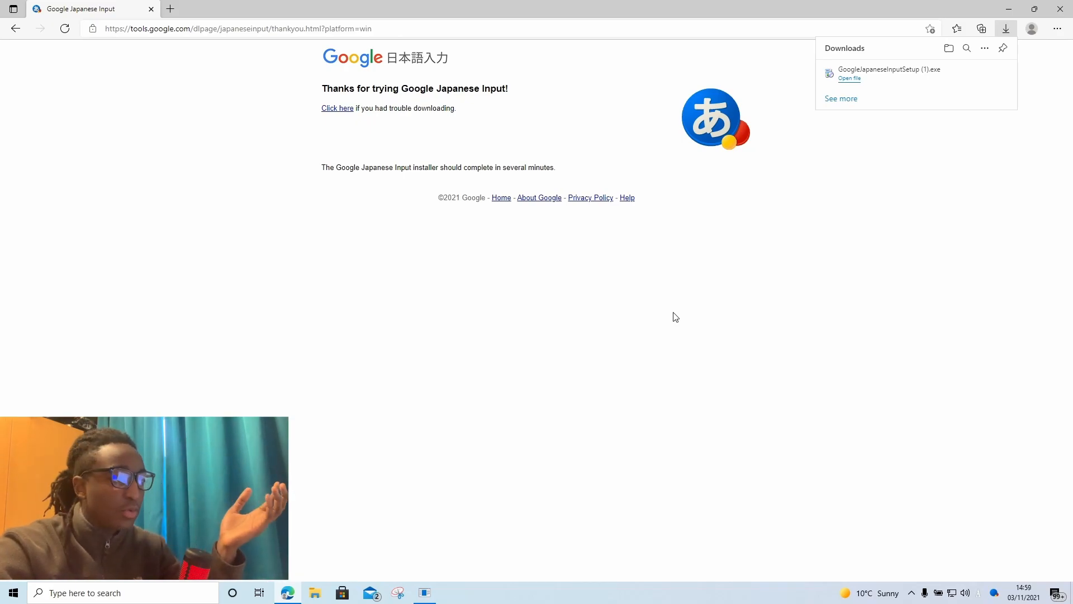
{"action": "mouse_move", "coordinate": [958, 590]}
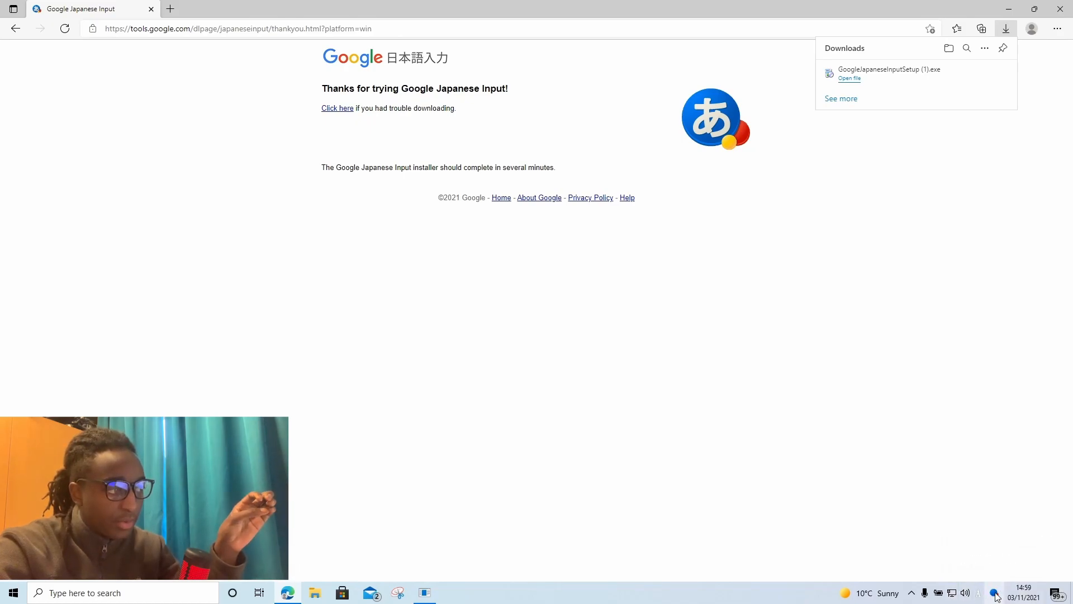
{"action": "mouse_move", "coordinate": [996, 592]}
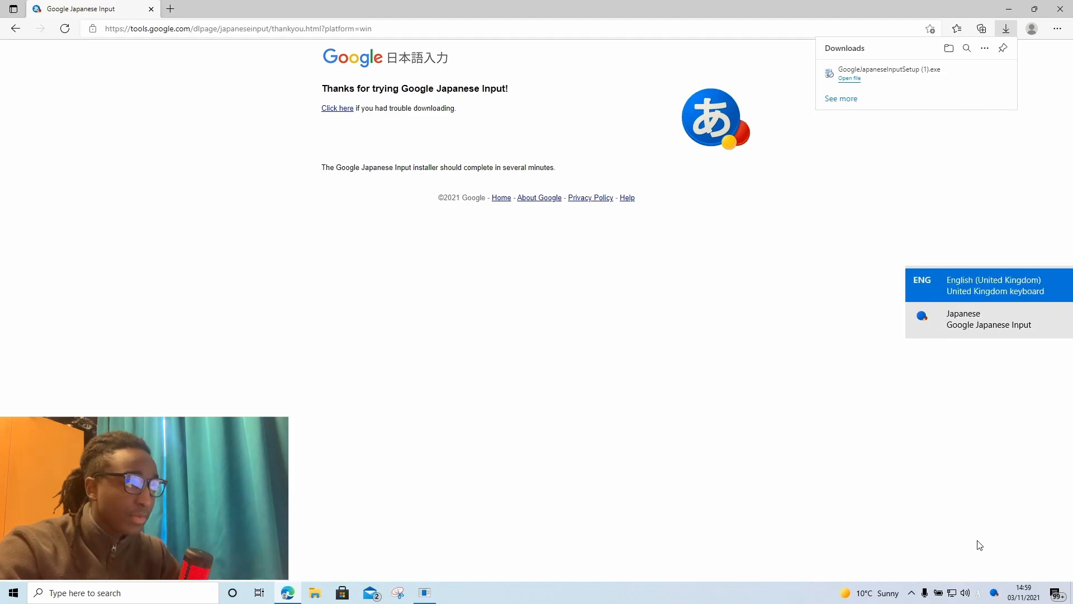
{"action": "mouse_move", "coordinate": [889, 324]}
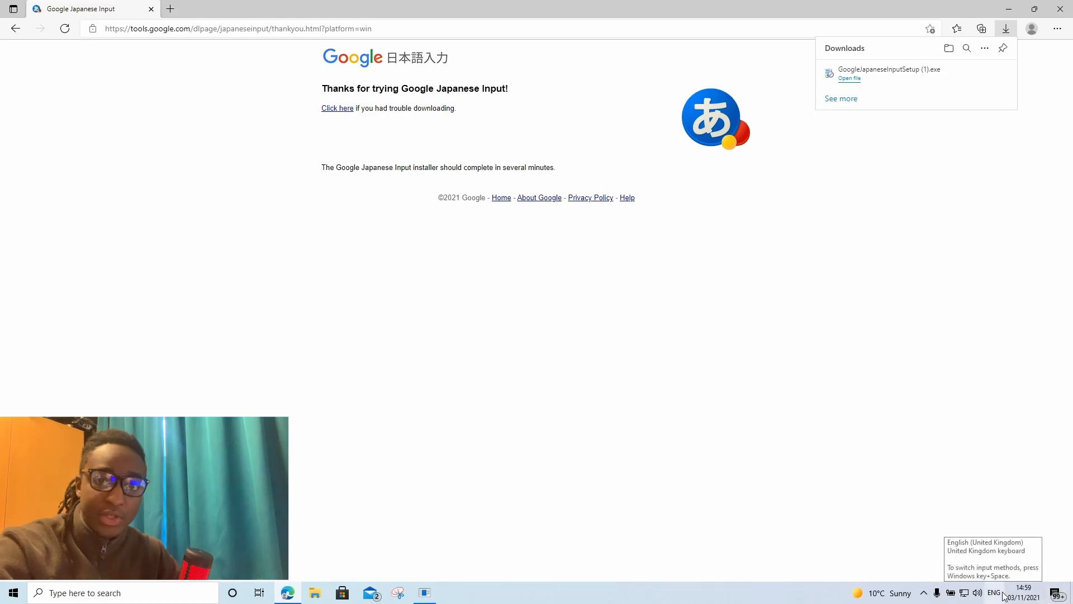
{"action": "mouse_move", "coordinate": [979, 514]}
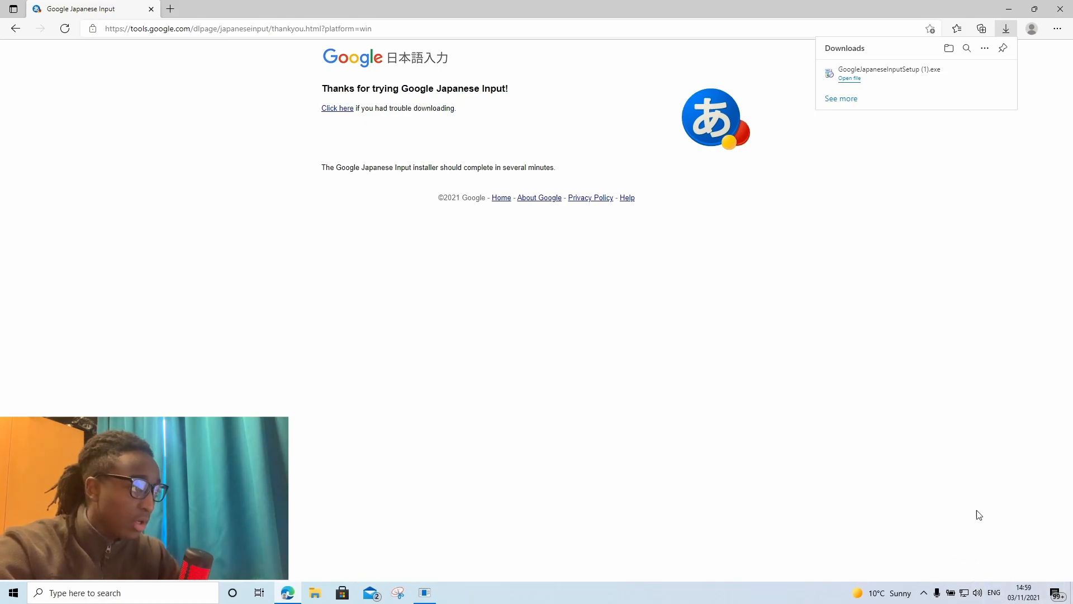
{"action": "mouse_move", "coordinate": [983, 583]}
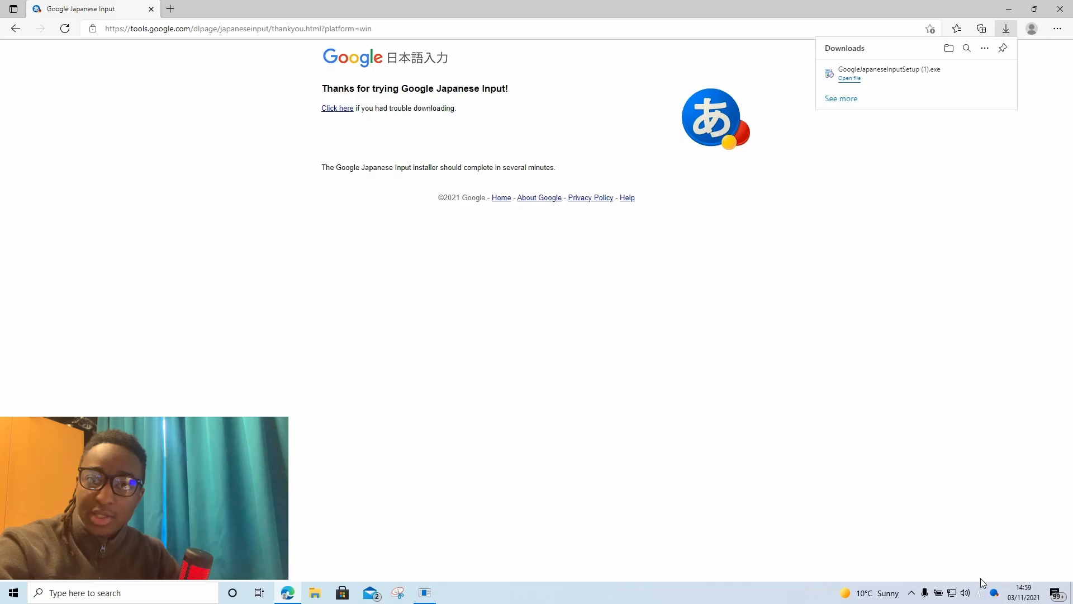
{"action": "mouse_move", "coordinate": [717, 474]}
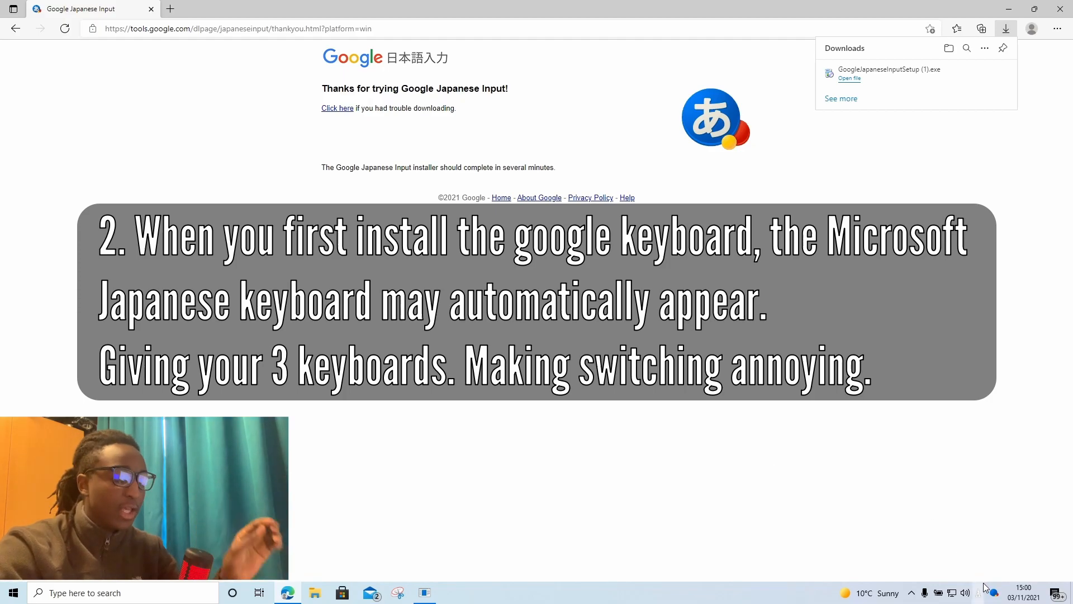
{"action": "mouse_move", "coordinate": [912, 462]}
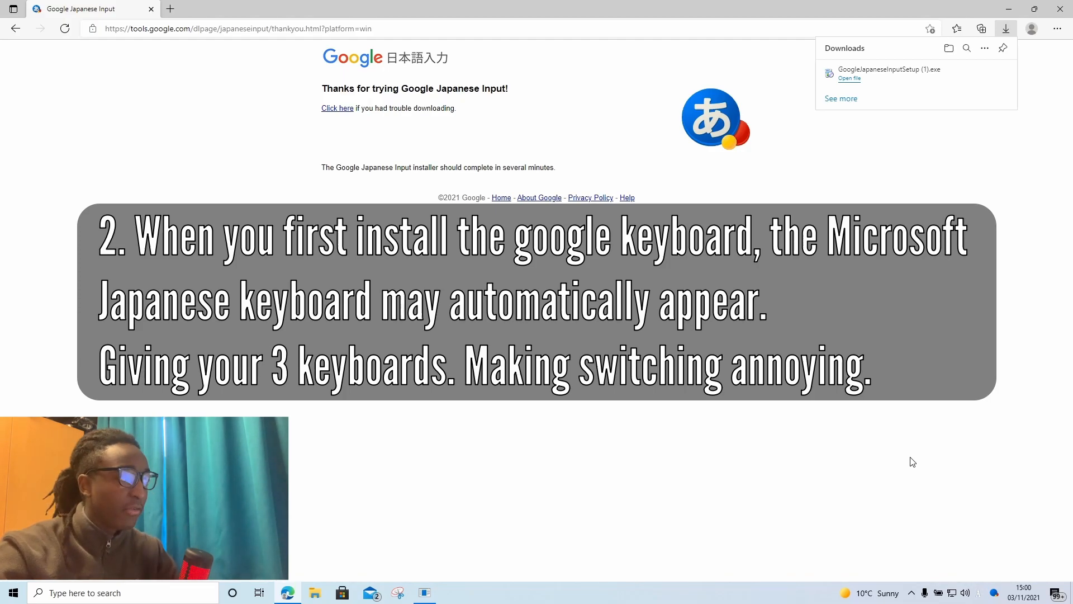
- From the taskbar ENG indicator's input list, go to Windows Language preferences
{"action": "left_click", "coordinate": [978, 592]}
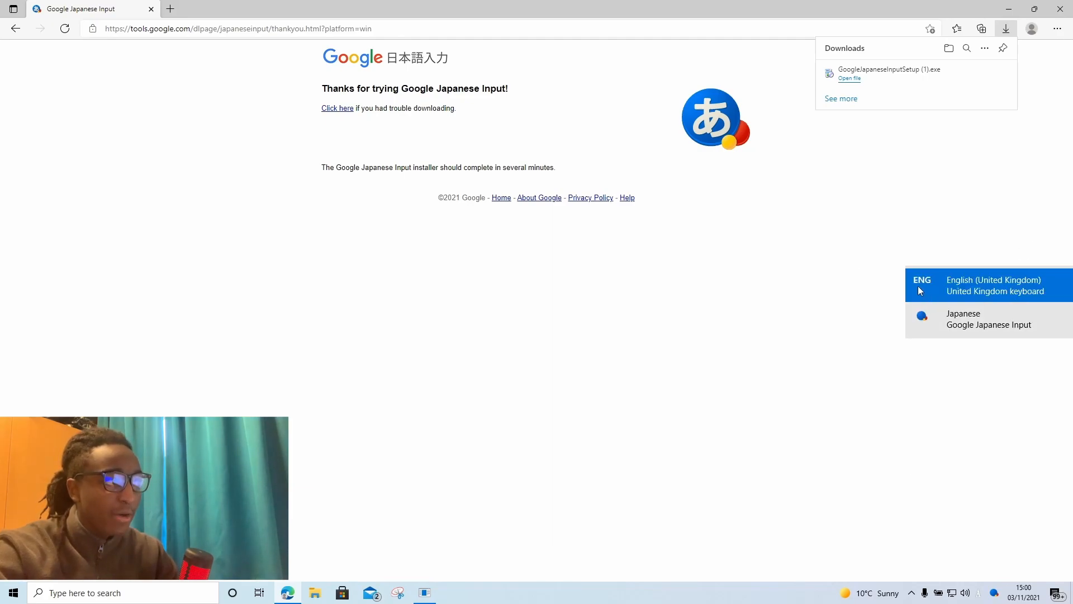
{"action": "mouse_move", "coordinate": [995, 291]}
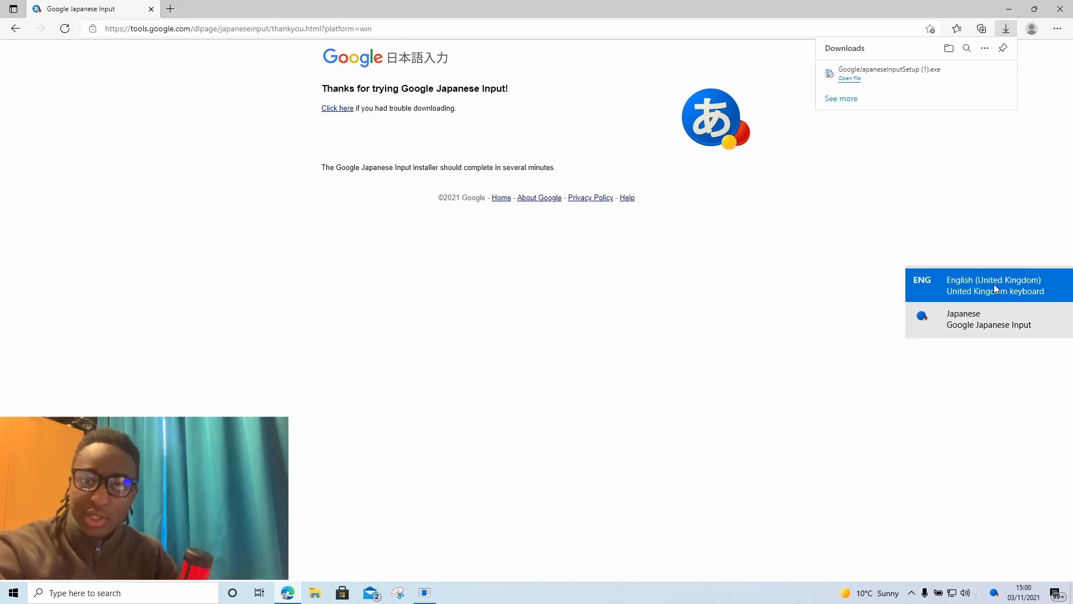
{"action": "mouse_move", "coordinate": [904, 310]}
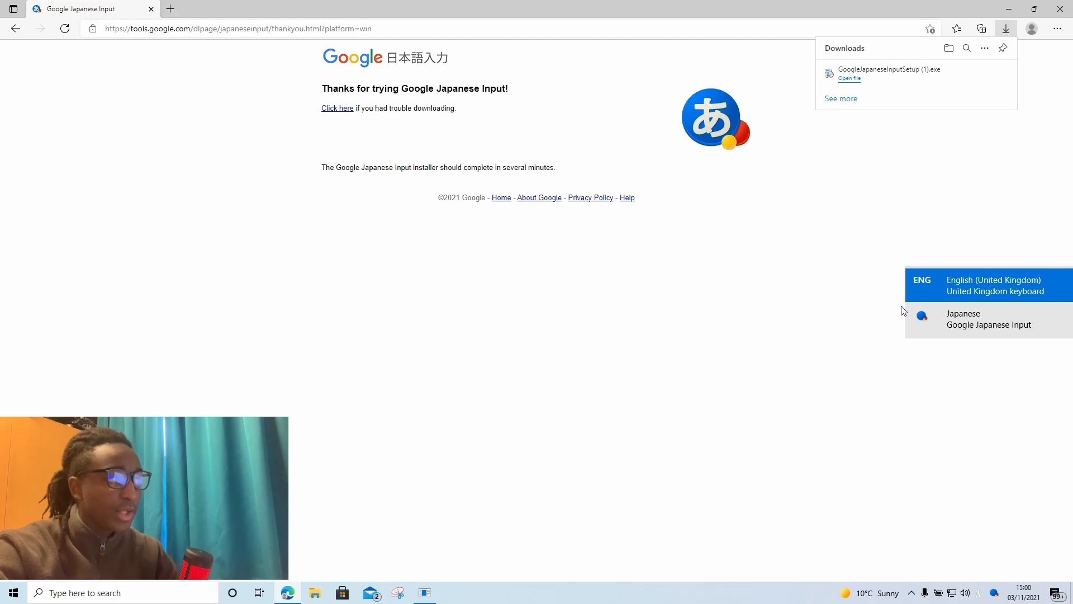
{"action": "mouse_move", "coordinate": [936, 340]}
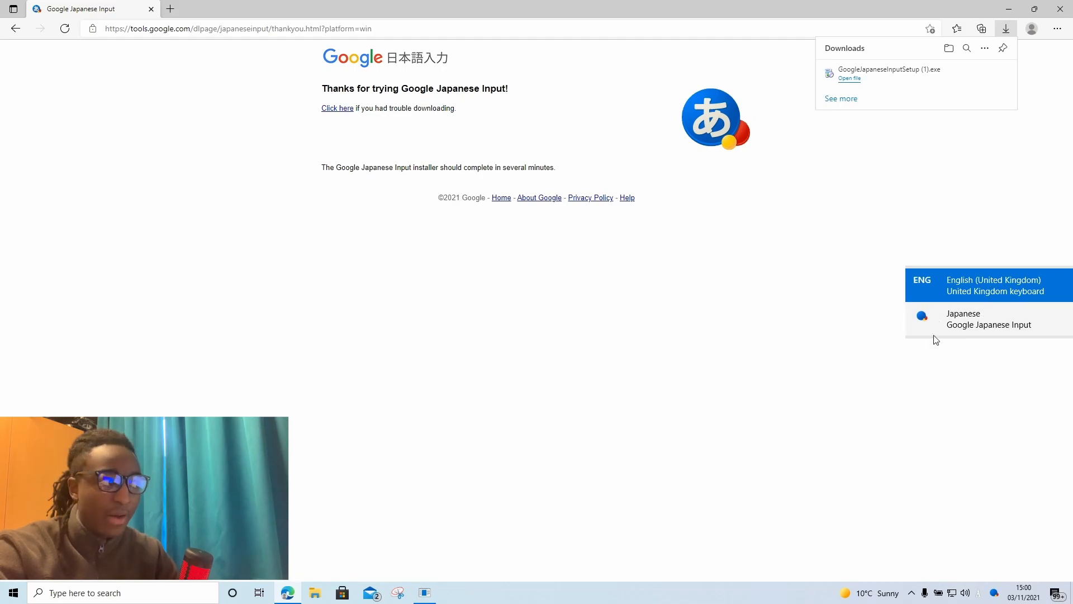
{"action": "mouse_move", "coordinate": [963, 361]}
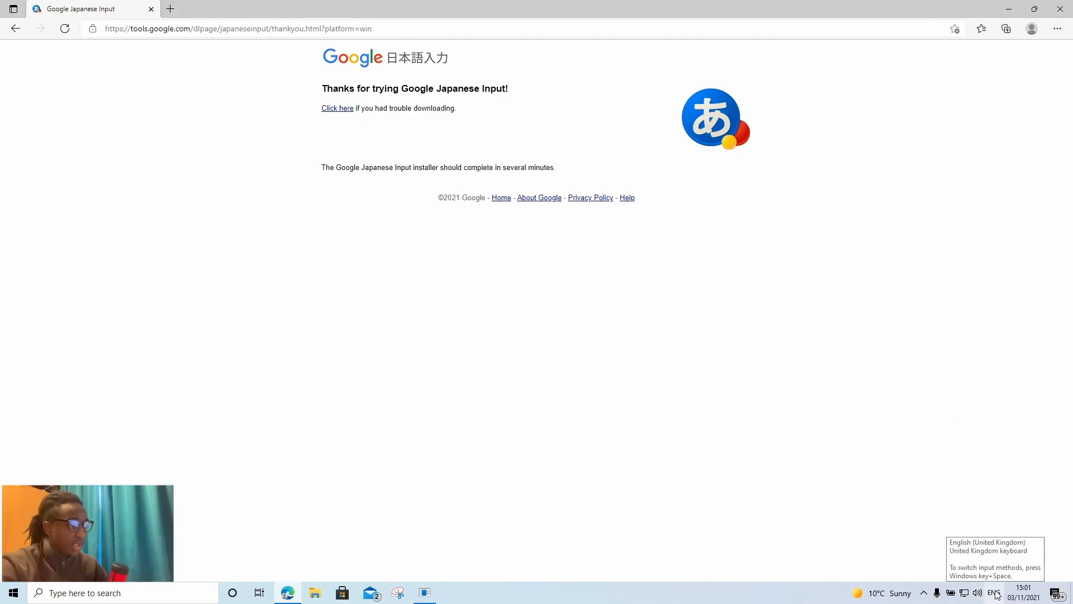
{"action": "left_click", "coordinate": [993, 593]}
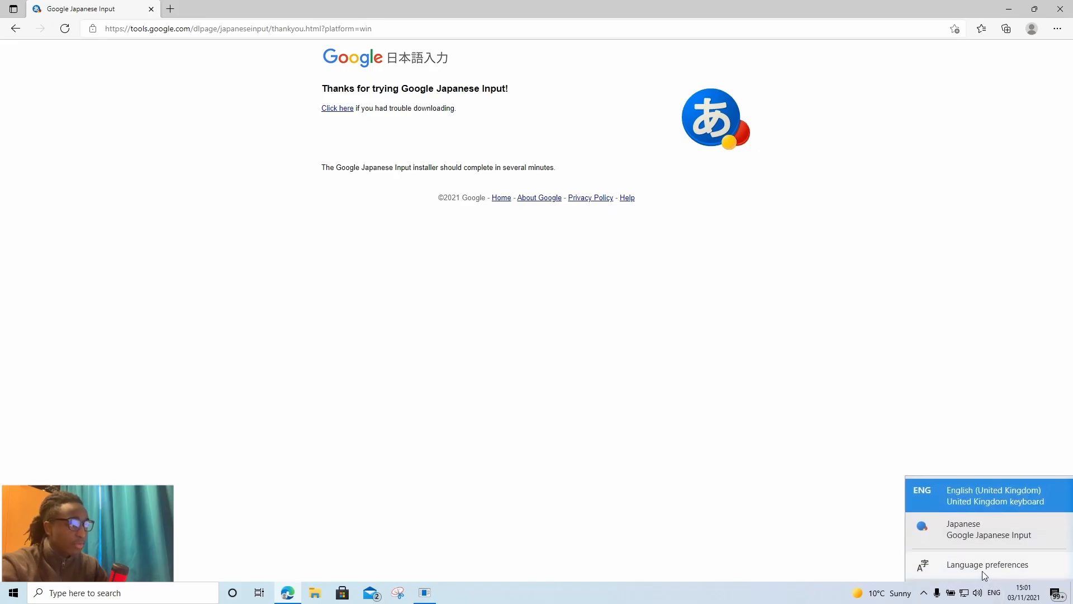
{"action": "left_click", "coordinate": [988, 563]}
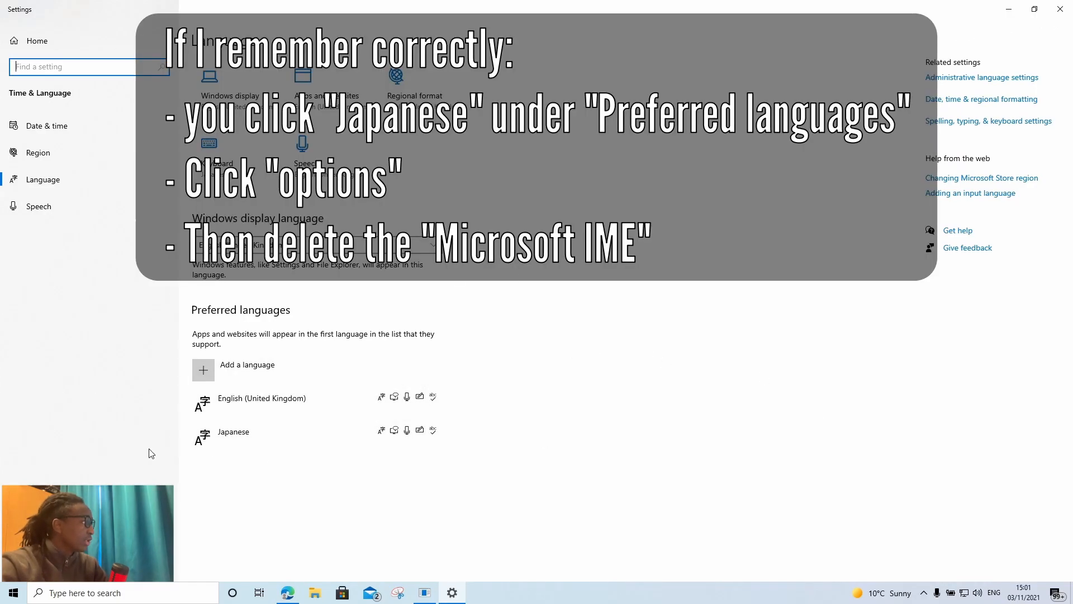
- Expand English (United Kingdom) in preferred languages and view its keyboard options
{"action": "left_click", "coordinate": [271, 404]}
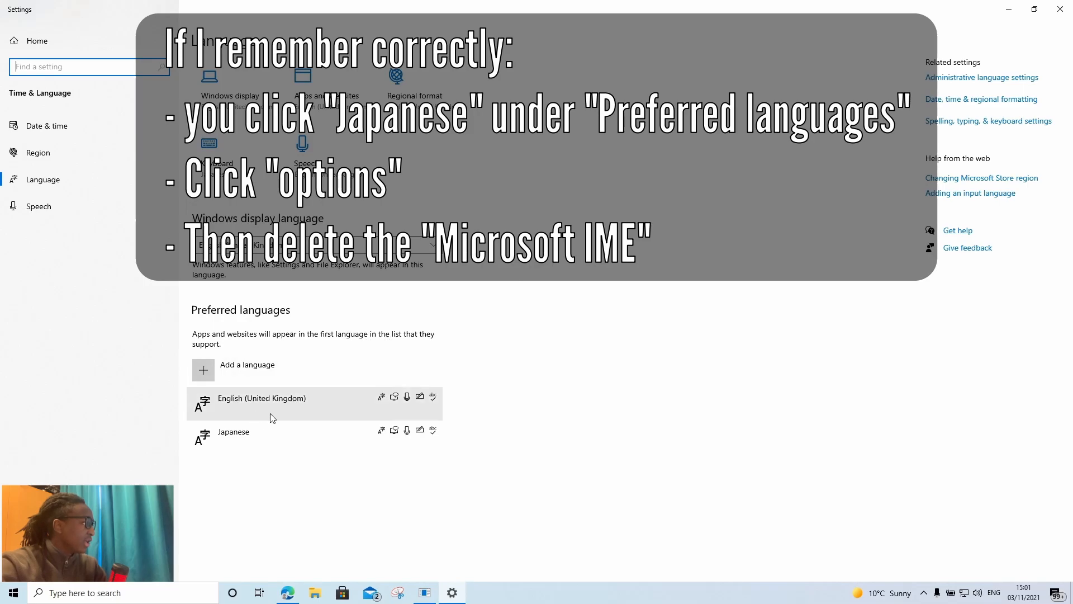
{"action": "mouse_move", "coordinate": [305, 408]}
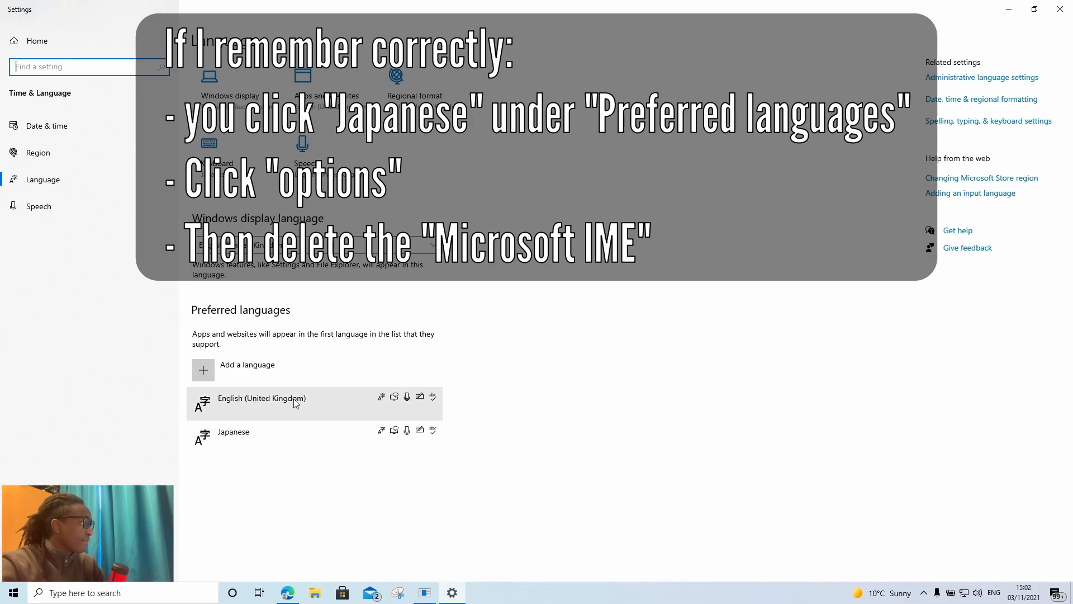
{"action": "left_click", "coordinate": [274, 403]}
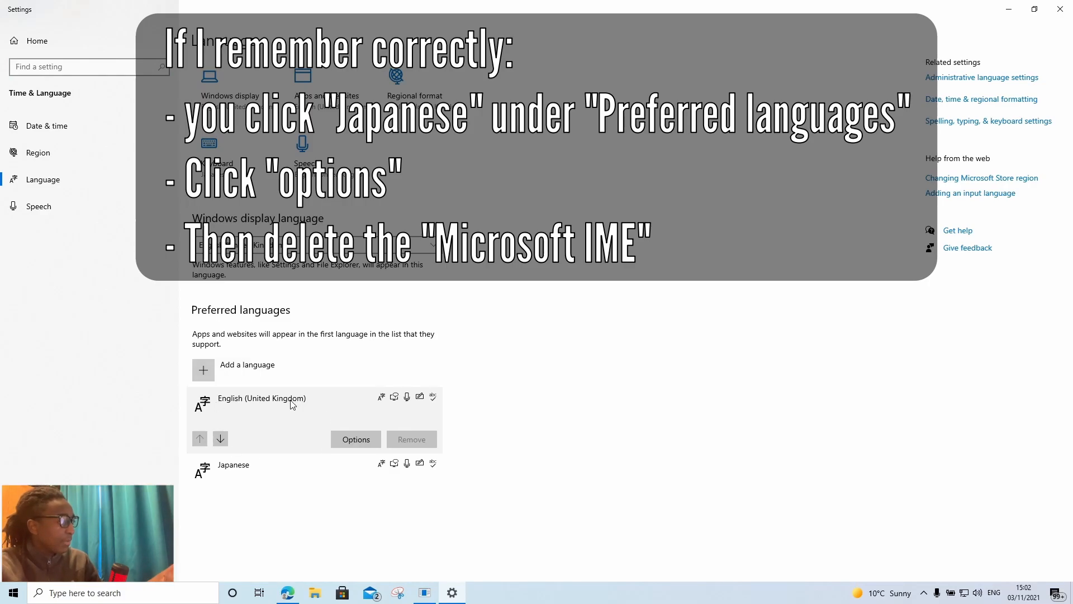
{"action": "mouse_move", "coordinate": [322, 438]}
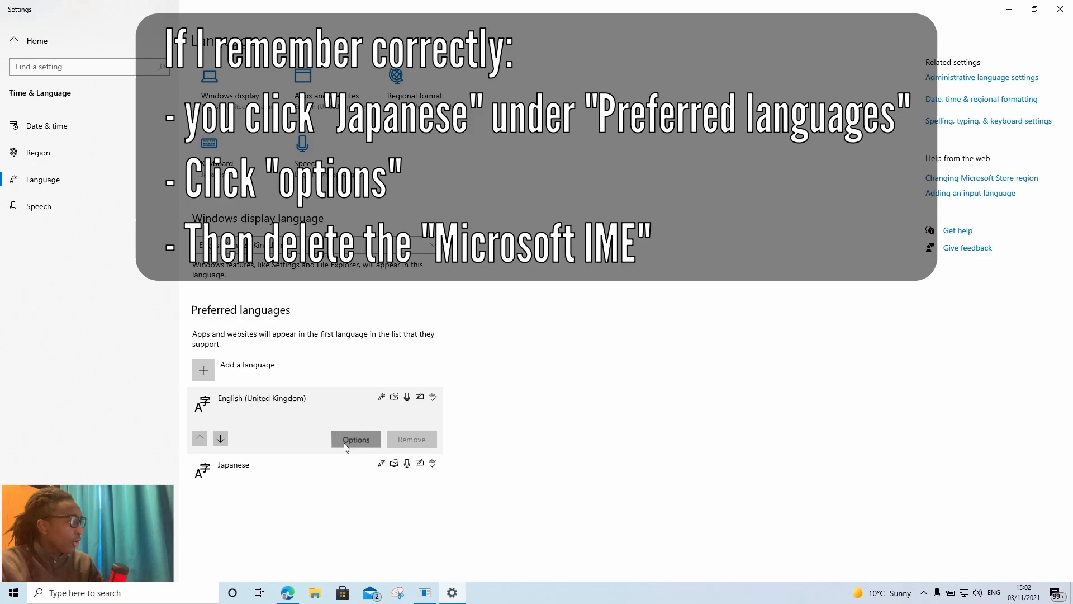
{"action": "left_click", "coordinate": [356, 439]}
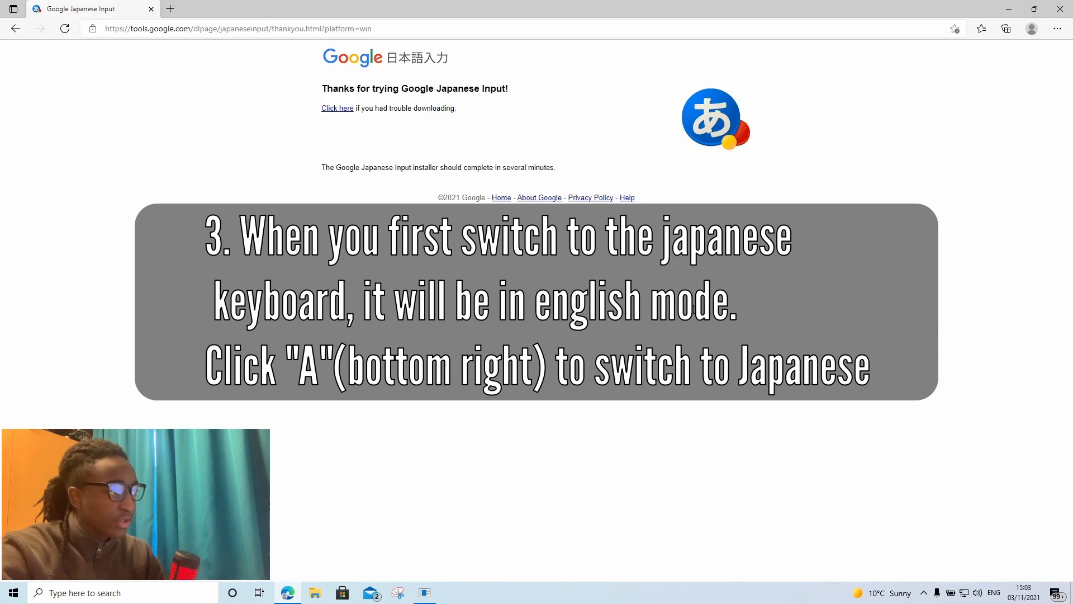
- Switch to Japanese hiragana mode and try typing 'lionel' then ひらがな in the address bar
{"action": "left_click", "coordinate": [993, 593]}
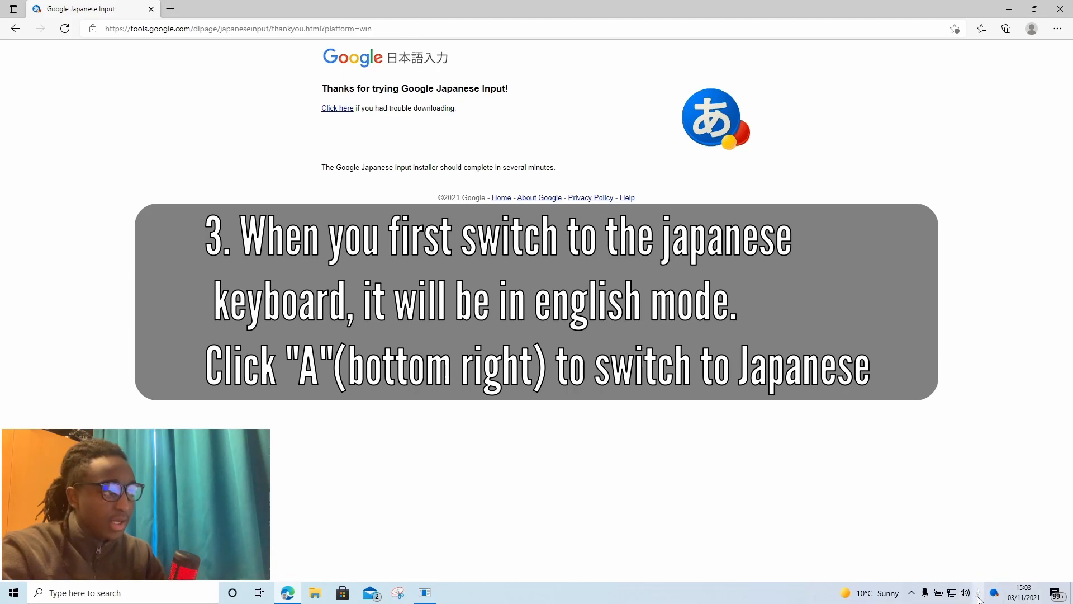
{"action": "mouse_move", "coordinate": [990, 593]}
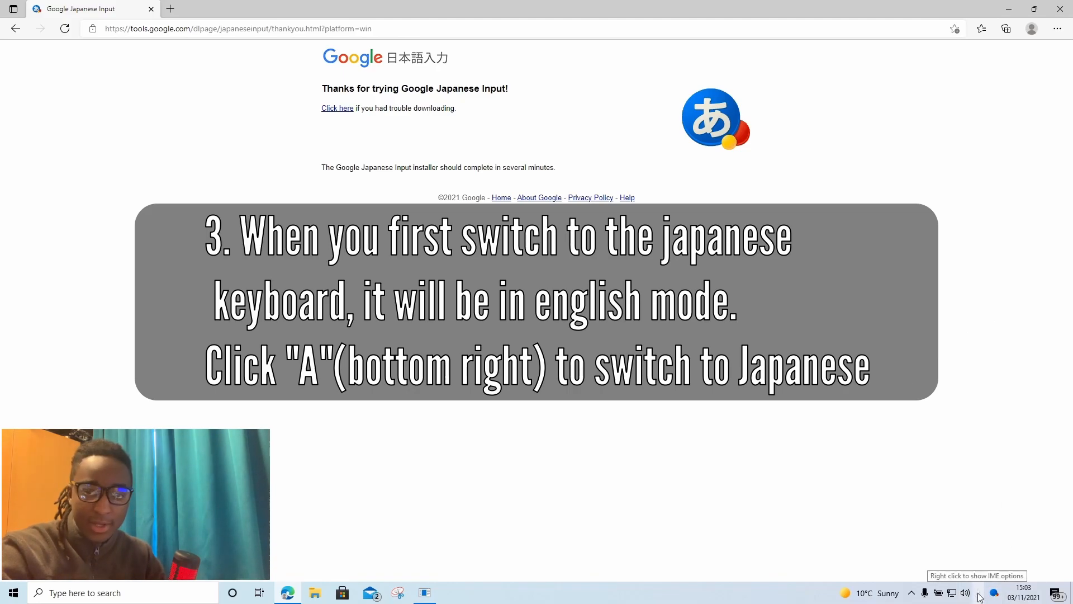
{"action": "left_click", "coordinate": [236, 29]}
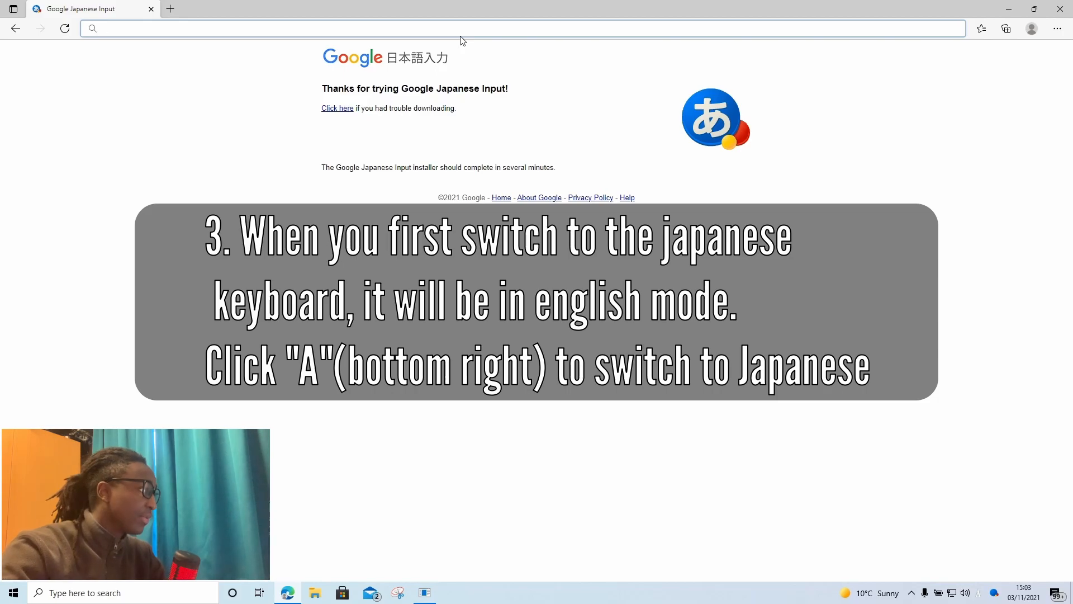
{"action": "type", "text": "lionel"}
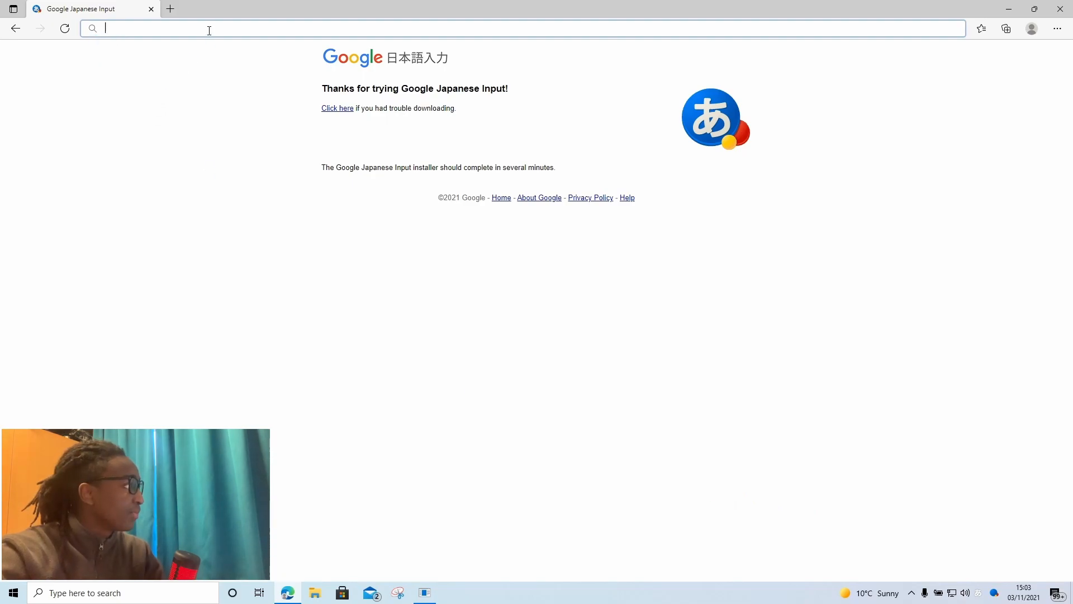
{"action": "type", "text": "ひ"}
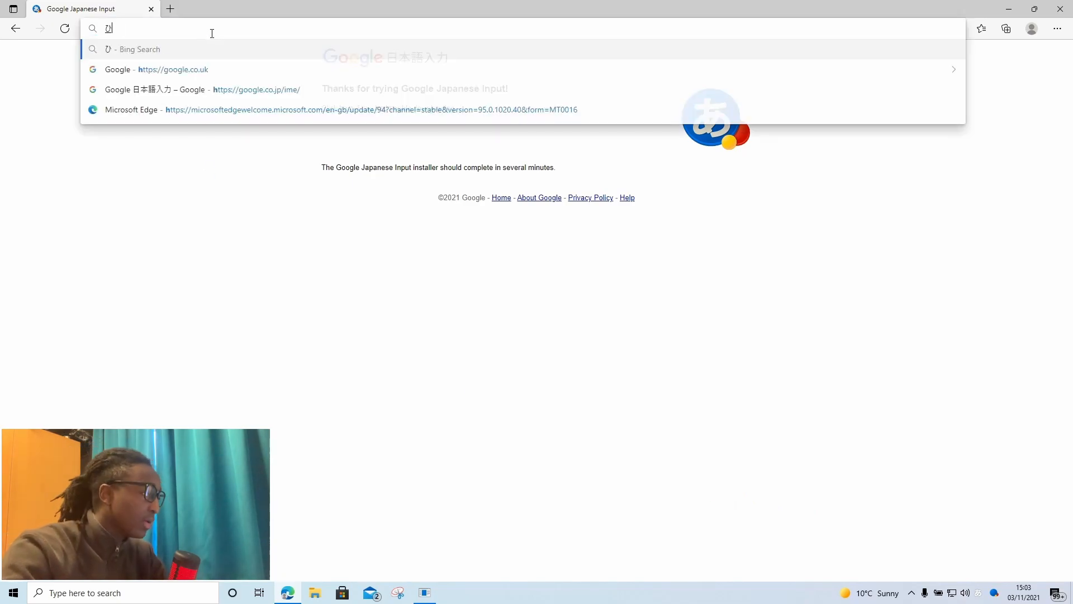
{"action": "type", "text": "ひらがな"}
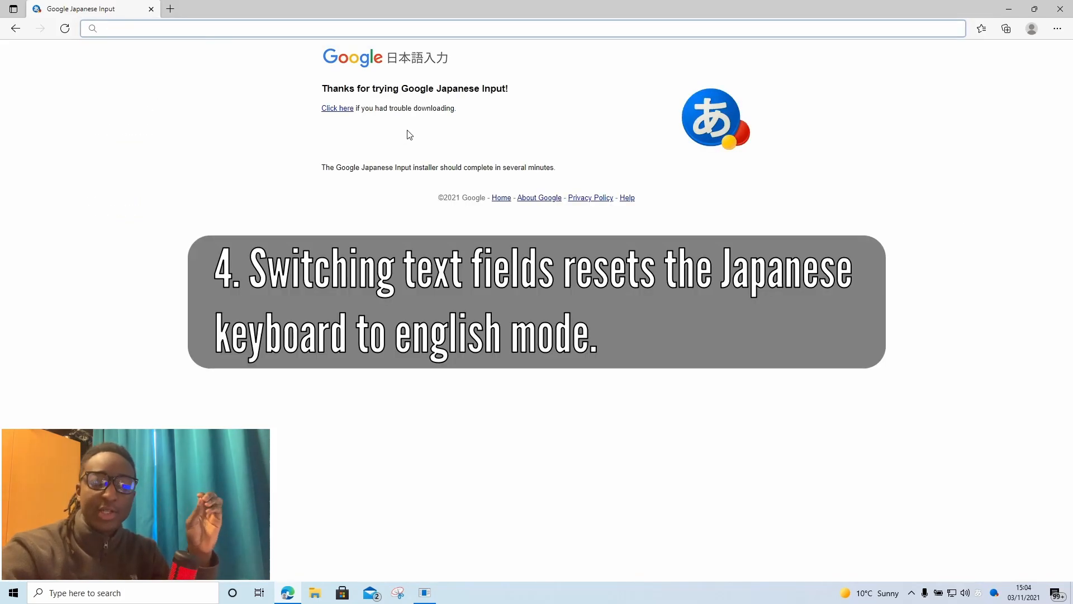
{"action": "mouse_move", "coordinate": [233, 96]}
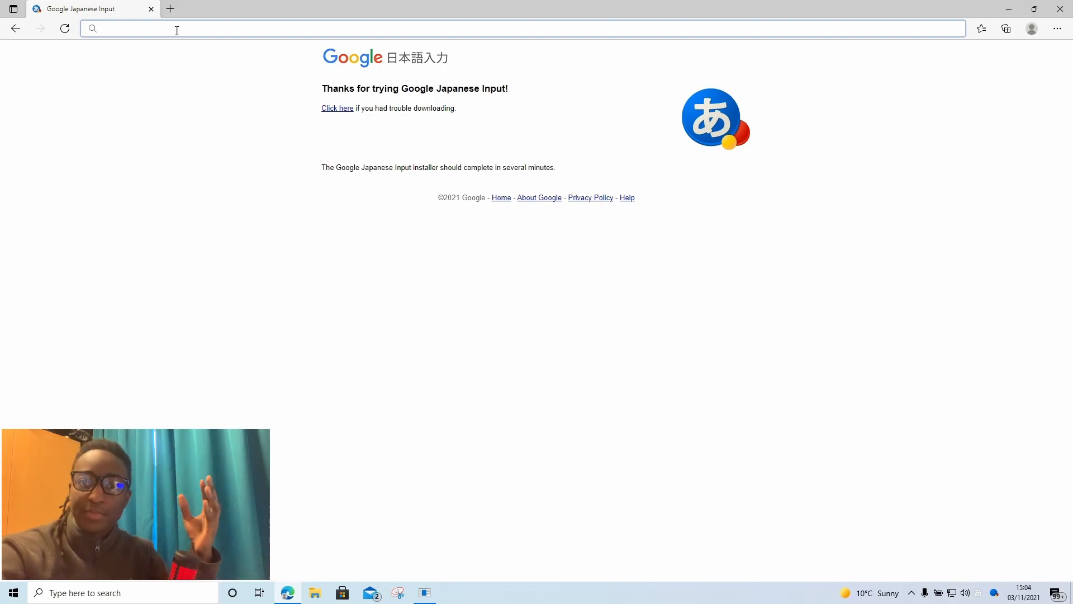
- Refocus the address bar to show input resets to A mode, then type ひらがな again
{"action": "left_click", "coordinate": [206, 28]}
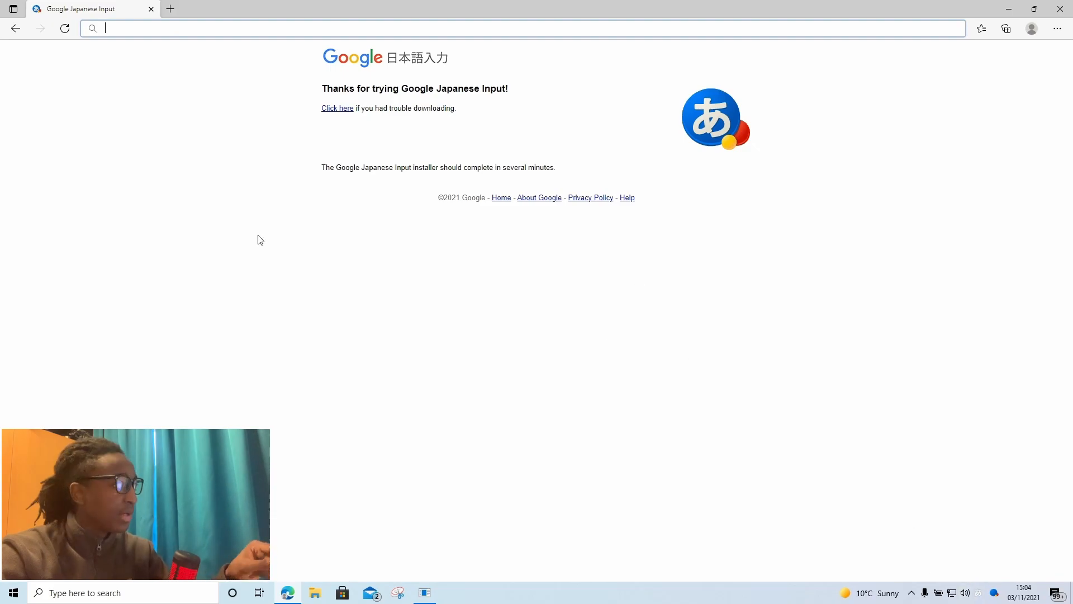
{"action": "type", "text": "ひらぎ"}
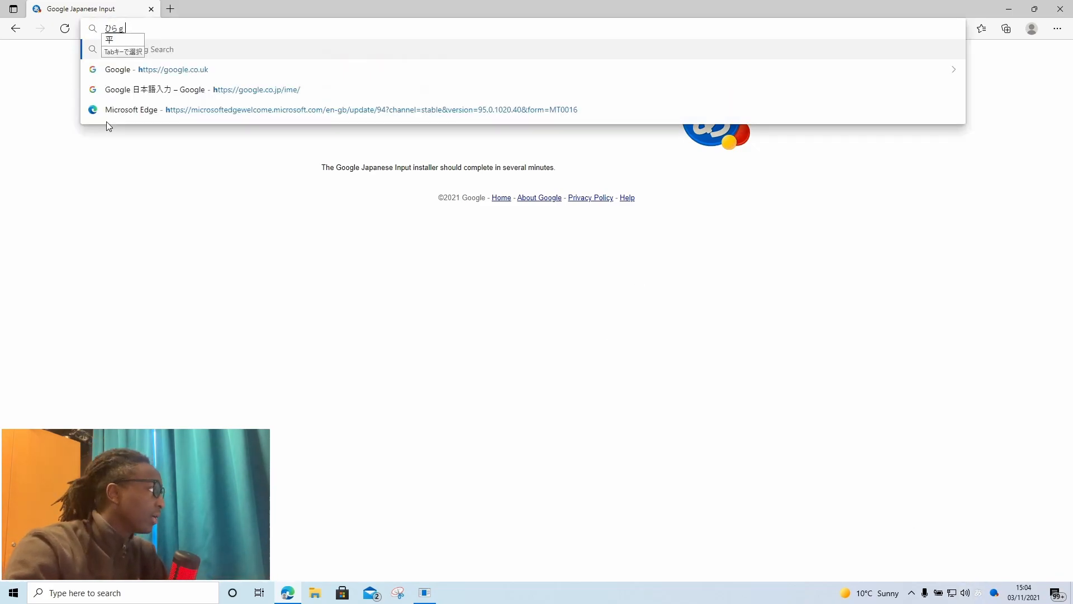
{"action": "type", "text": "ひらがな"}
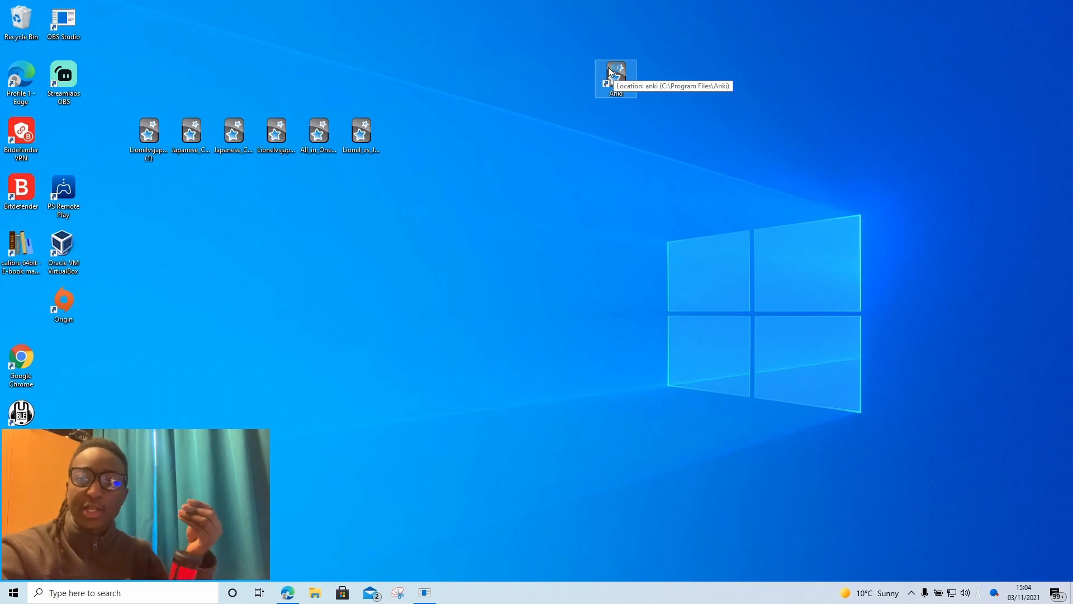
- Launch Anki from the desktop, type 'hiragana' in the Add dialog's field, then switch windows
{"action": "double_click", "coordinate": [615, 77]}
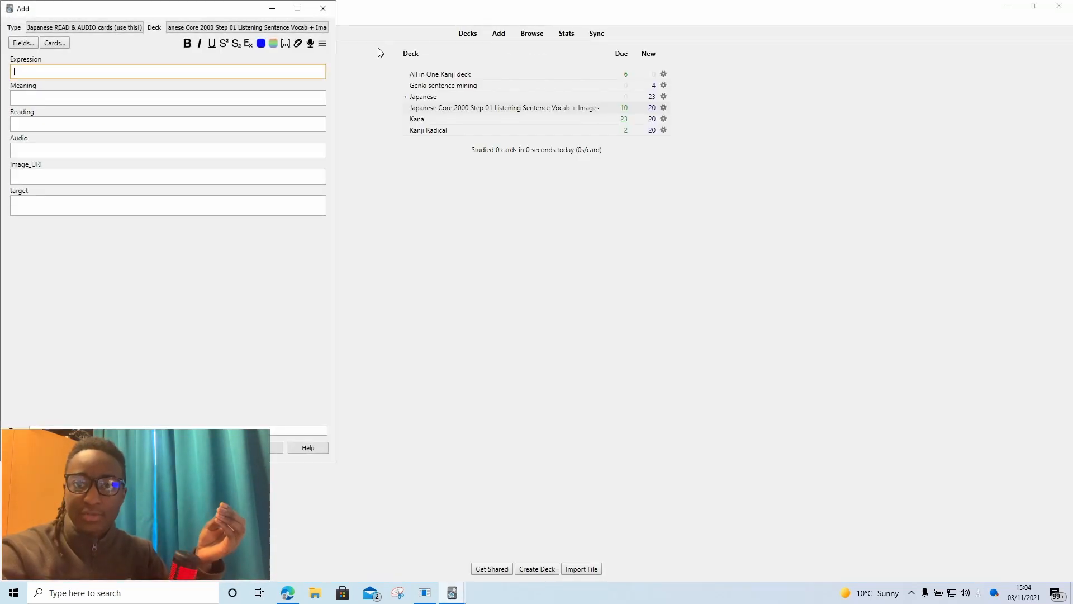
{"action": "mouse_move", "coordinate": [396, 91]}
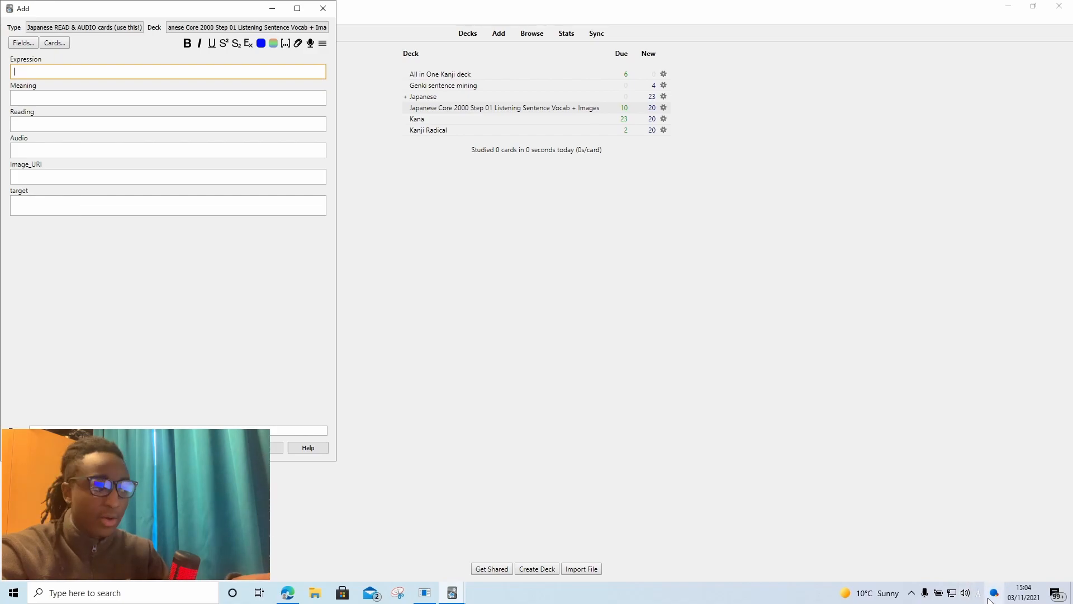
{"action": "mouse_move", "coordinate": [984, 592]}
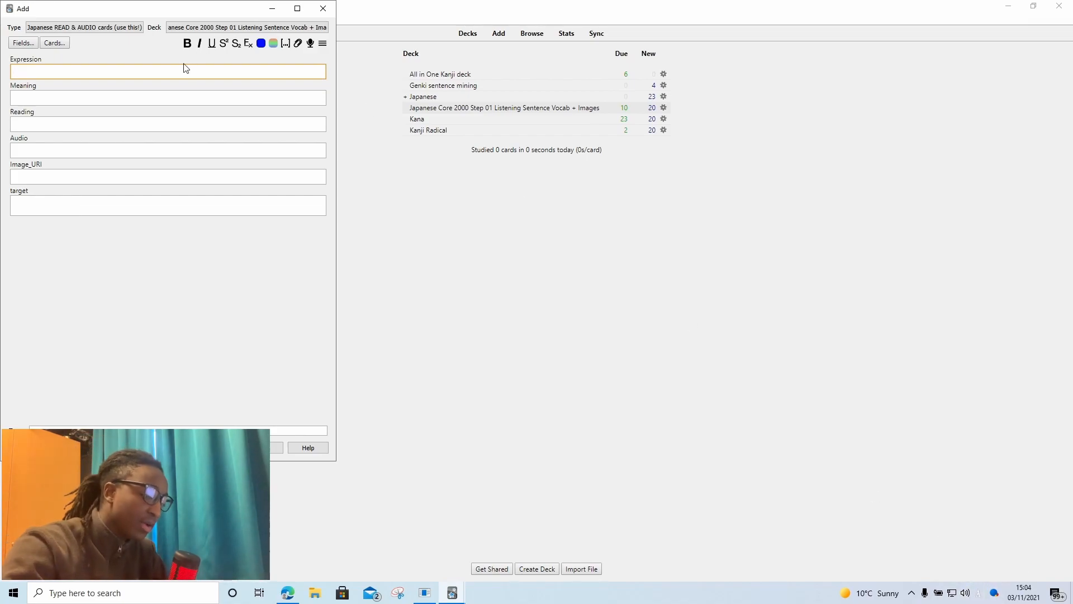
{"action": "type", "text": "hiragana"}
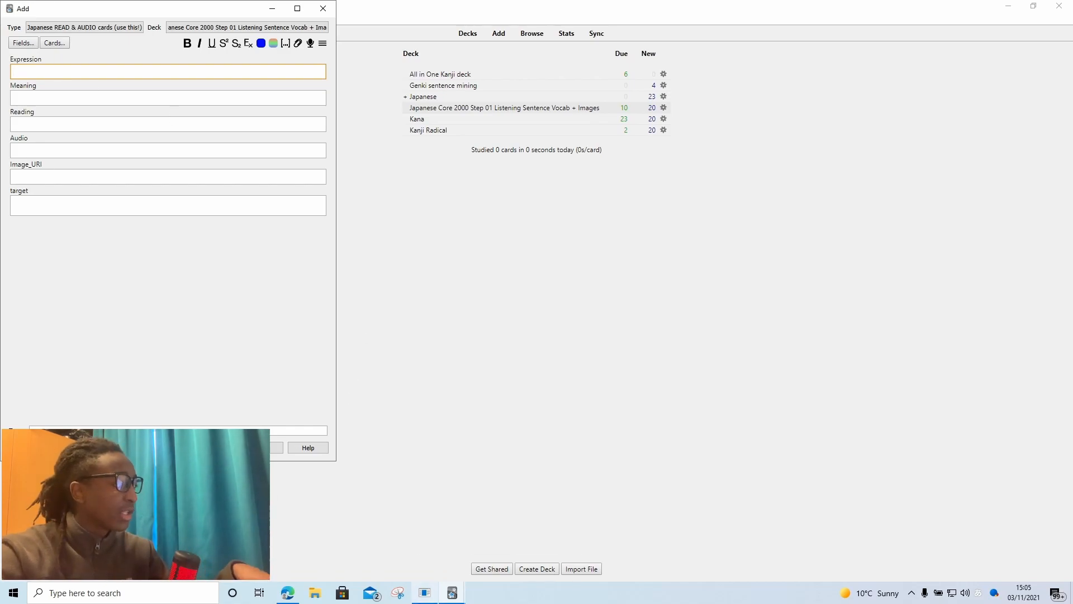
{"action": "left_click", "coordinate": [424, 593]}
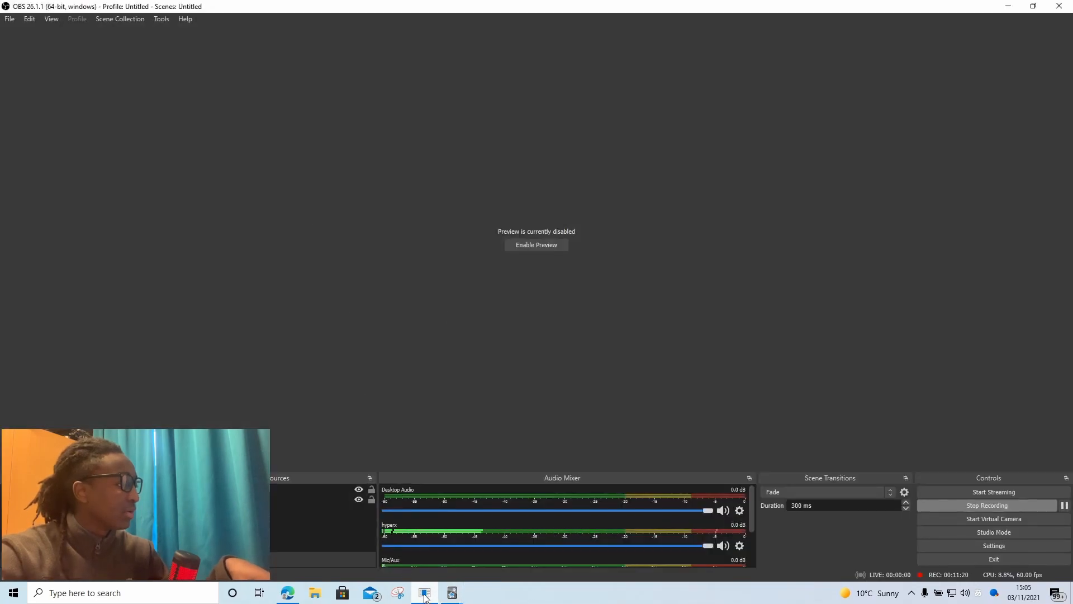
- Bring Edge back to the front and type ひらがな in its address bar
{"action": "left_click", "coordinate": [287, 593]}
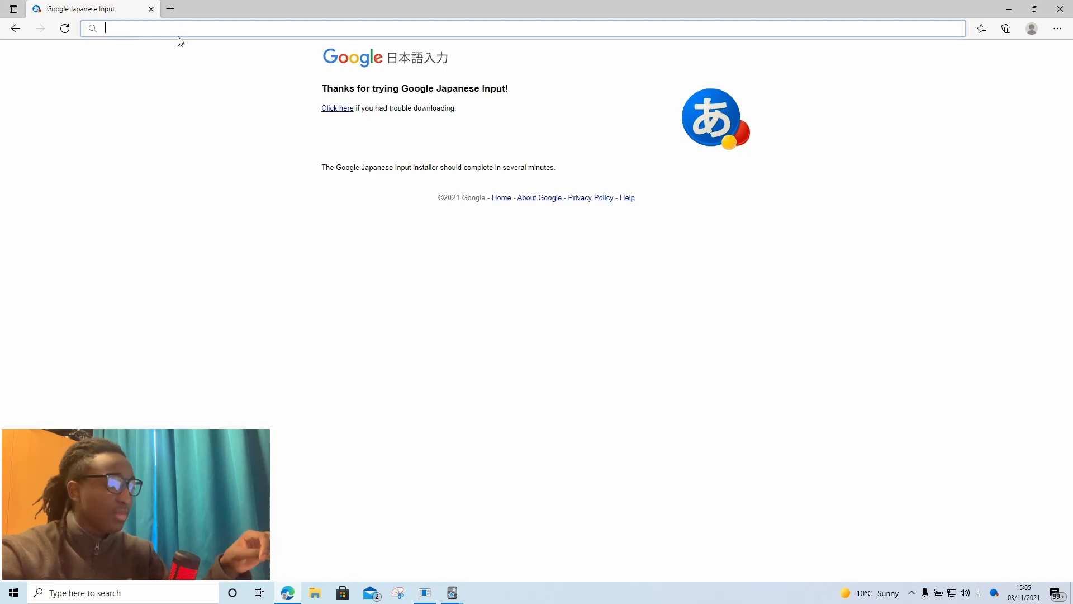
{"action": "mouse_move", "coordinate": [639, 142]}
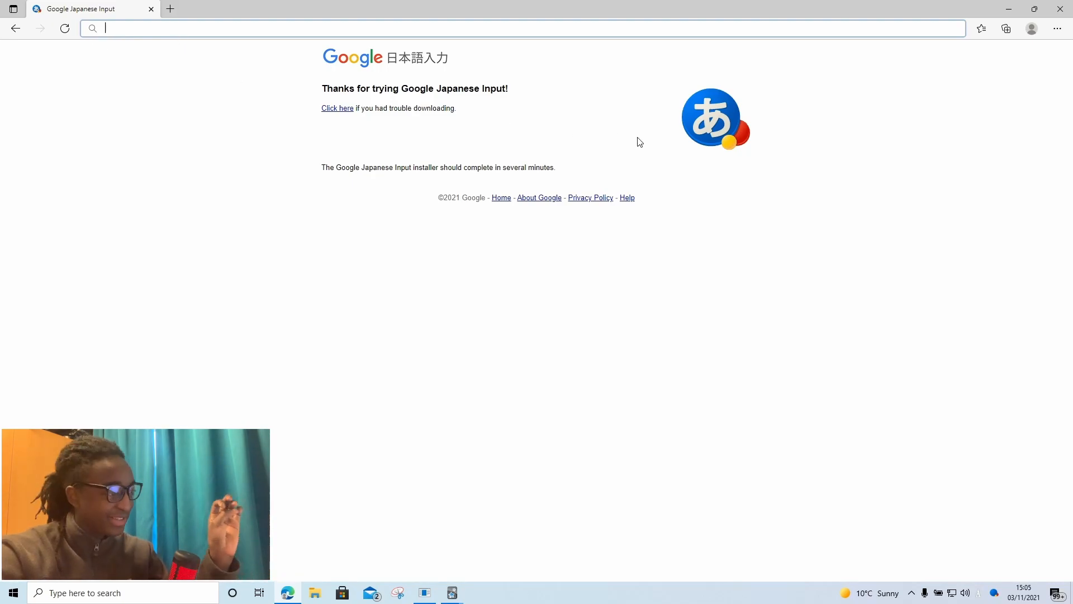
{"action": "mouse_move", "coordinate": [981, 598]}
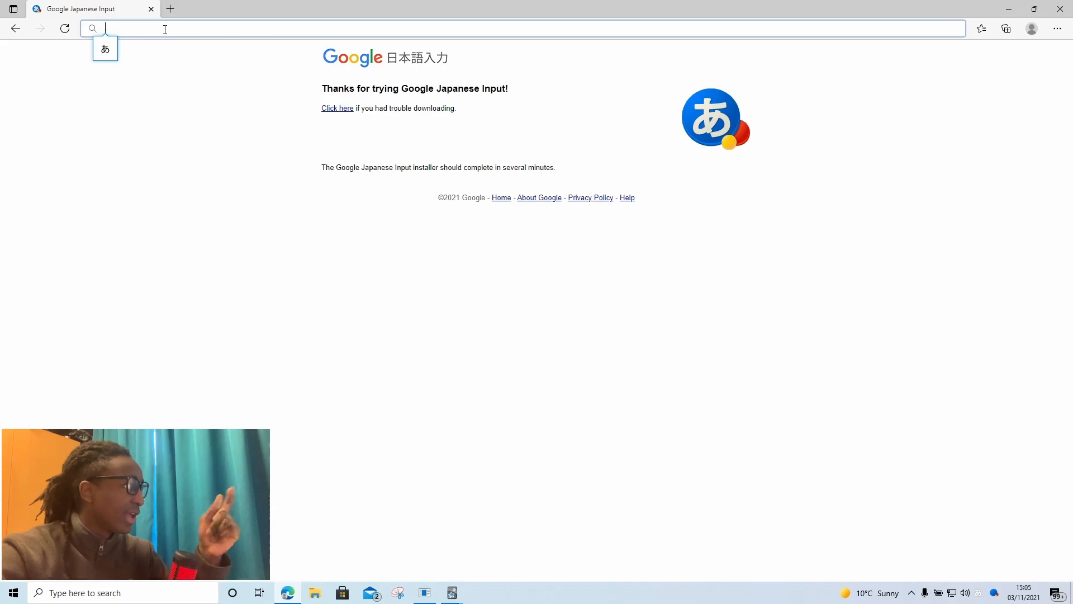
{"action": "type", "text": "ひらがな"}
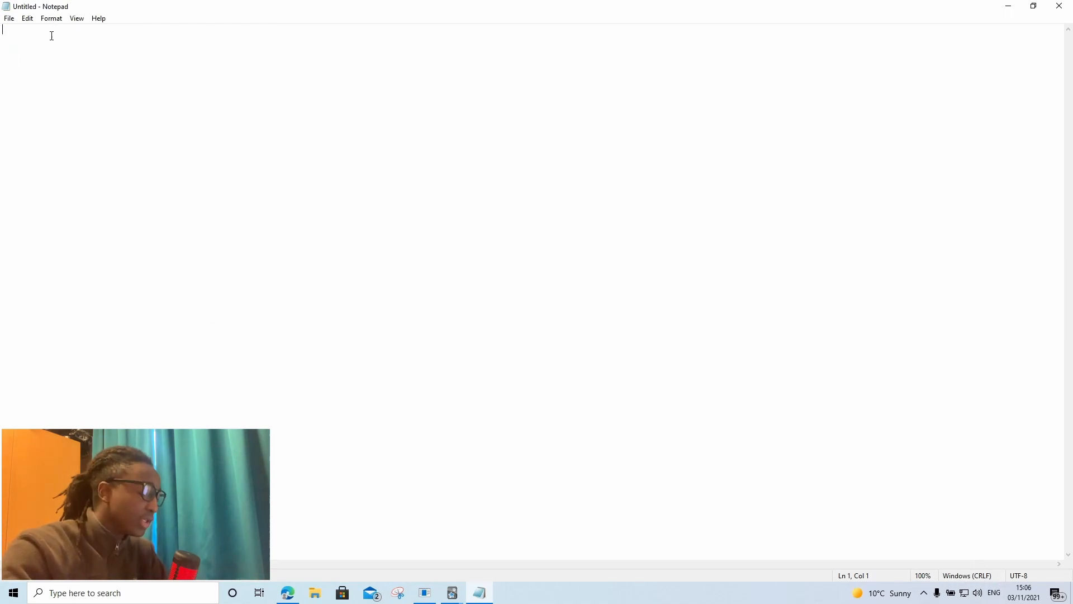
- Write 'kanji' in romaji, then retype it in hiragana mode and convert かんじ to 漢字 below
{"action": "type", "text": "kanji"}
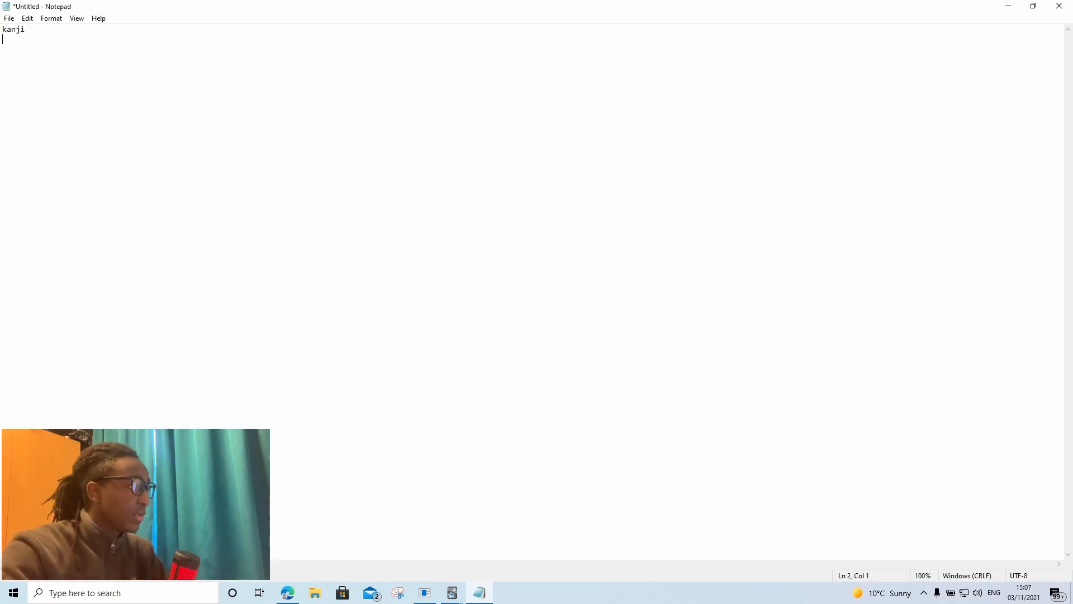
{"action": "type", "text": "k"}
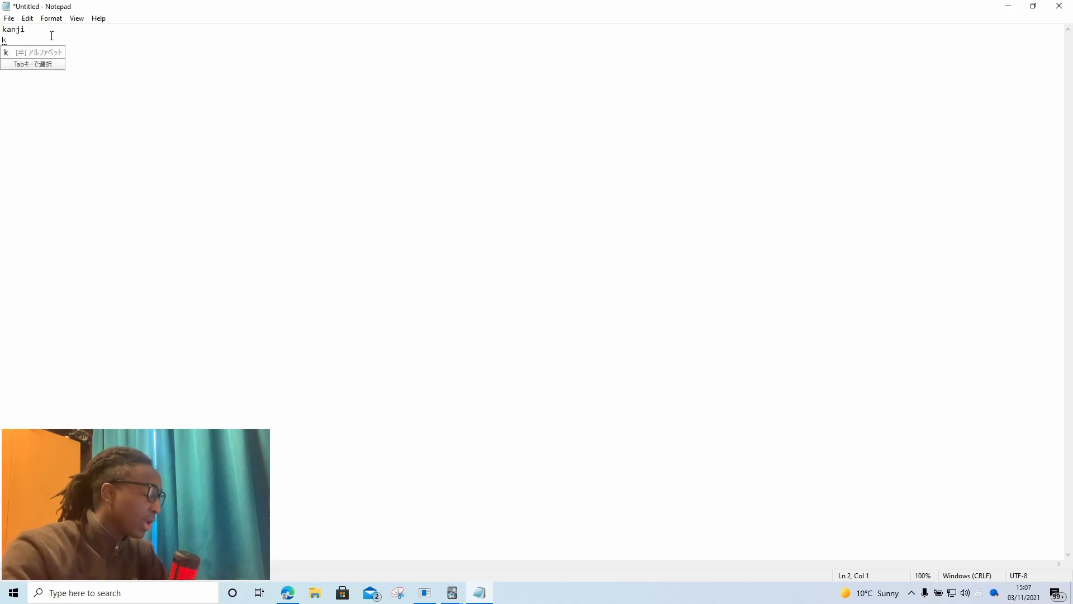
{"action": "type", "text": "an"}
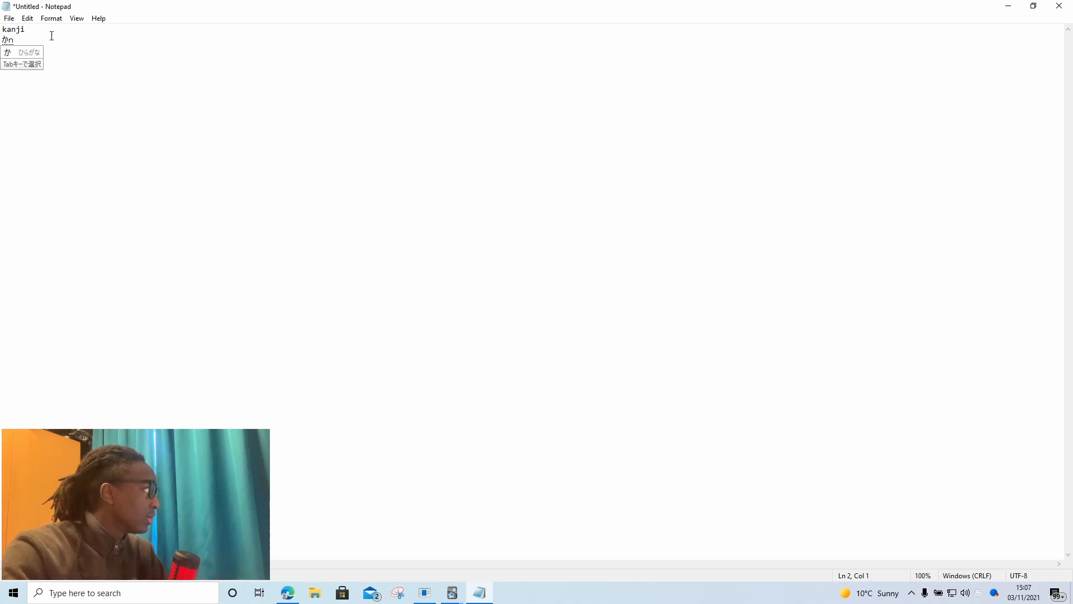
{"action": "type", "text": "n"}
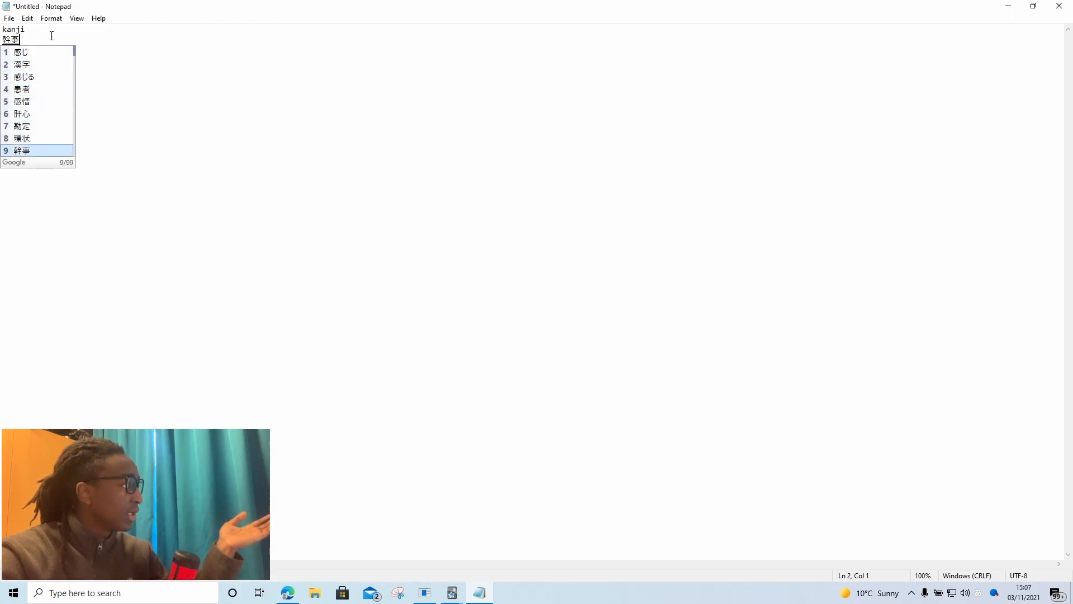
{"action": "type", "text": "にし"}
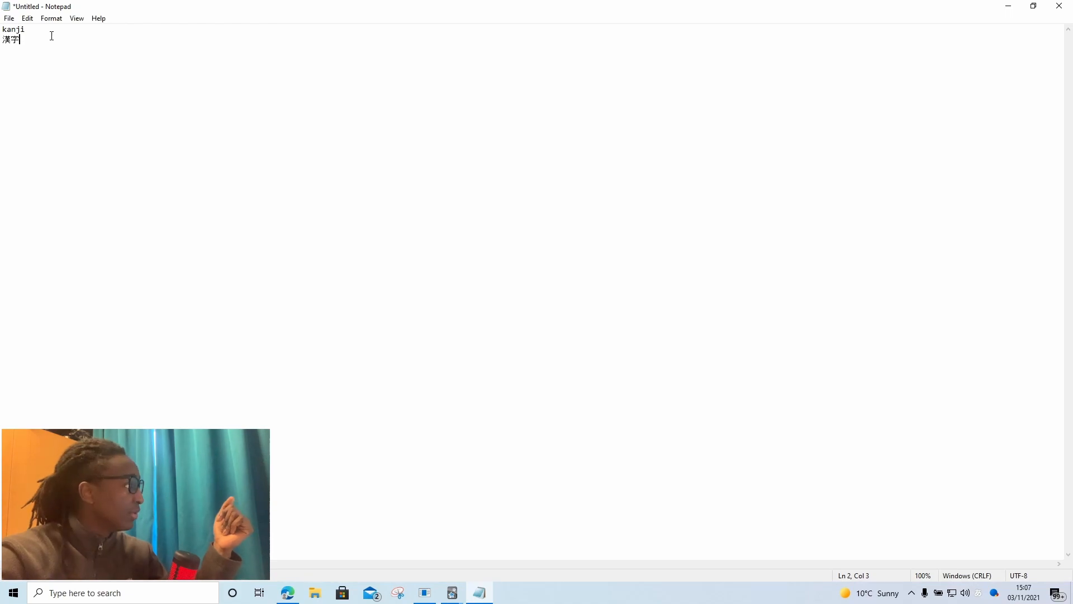
{"action": "type", "text": "かん"}
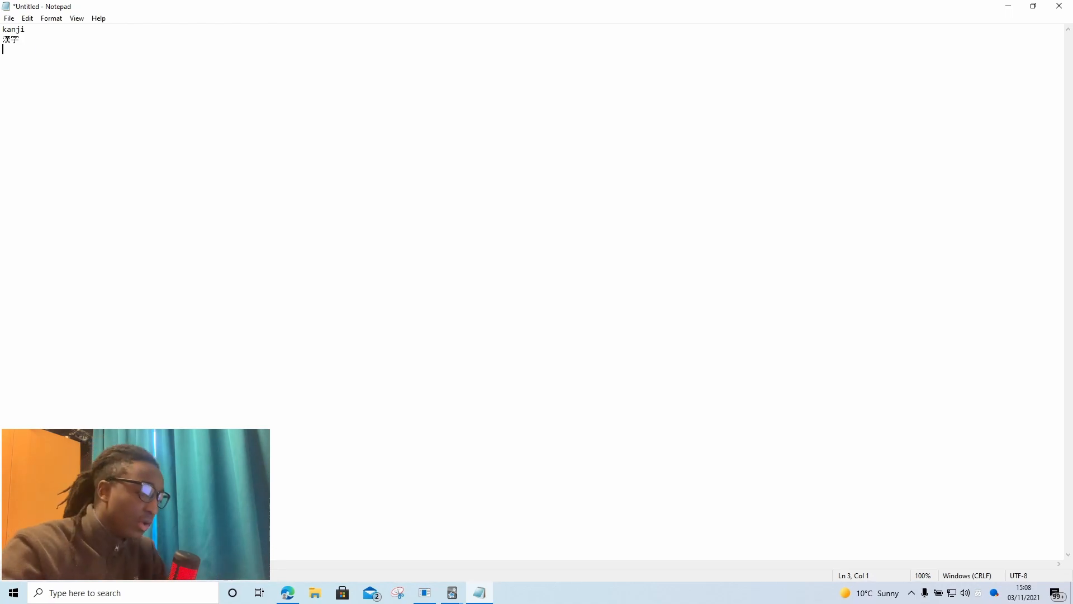
- Type yorunikakeru and confirm the 夜にかける conversion as a third line
{"action": "type", "text": "よるにか"}
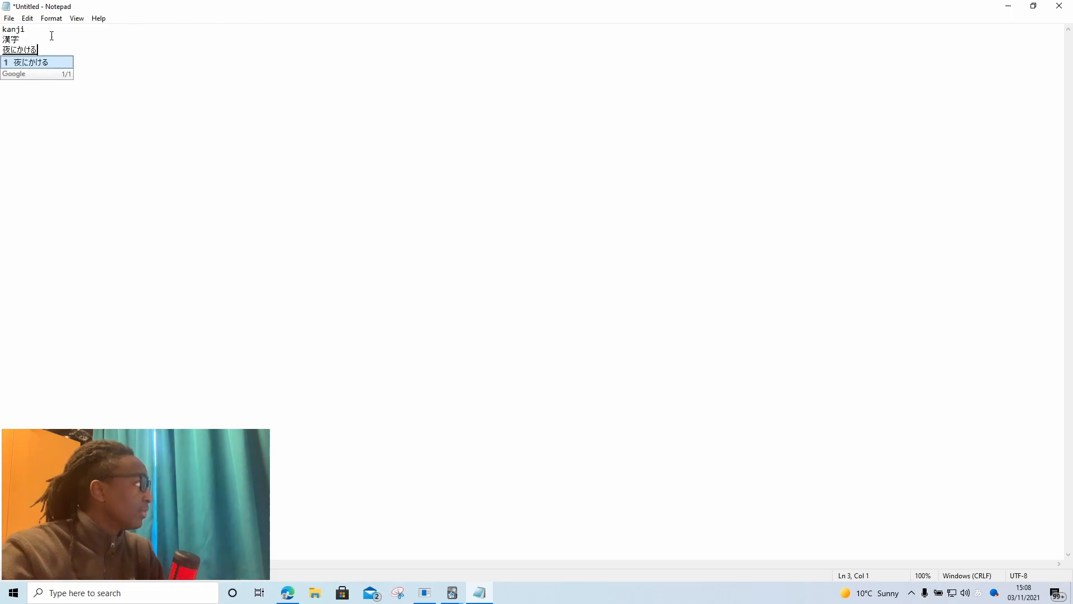
{"action": "key", "text": "return"}
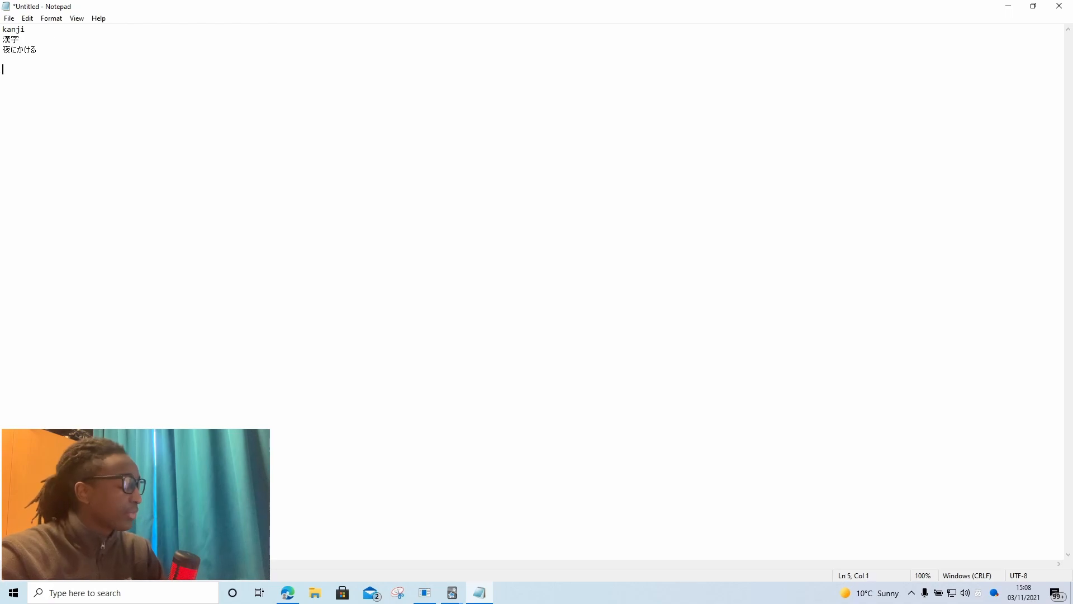
{"action": "type", "text": "かん"}
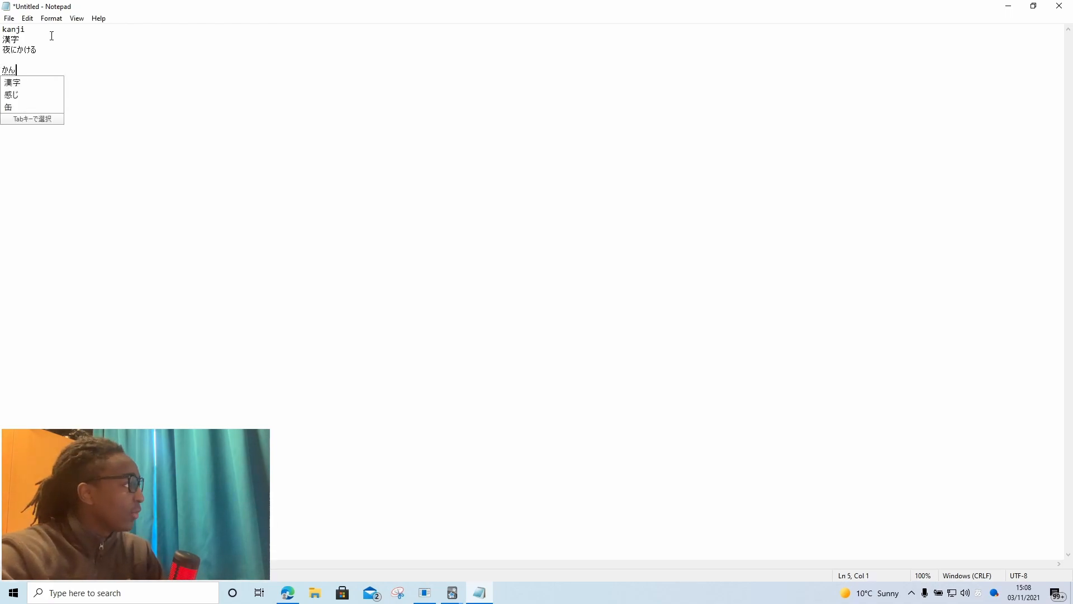
{"action": "type", "text": "じ"}
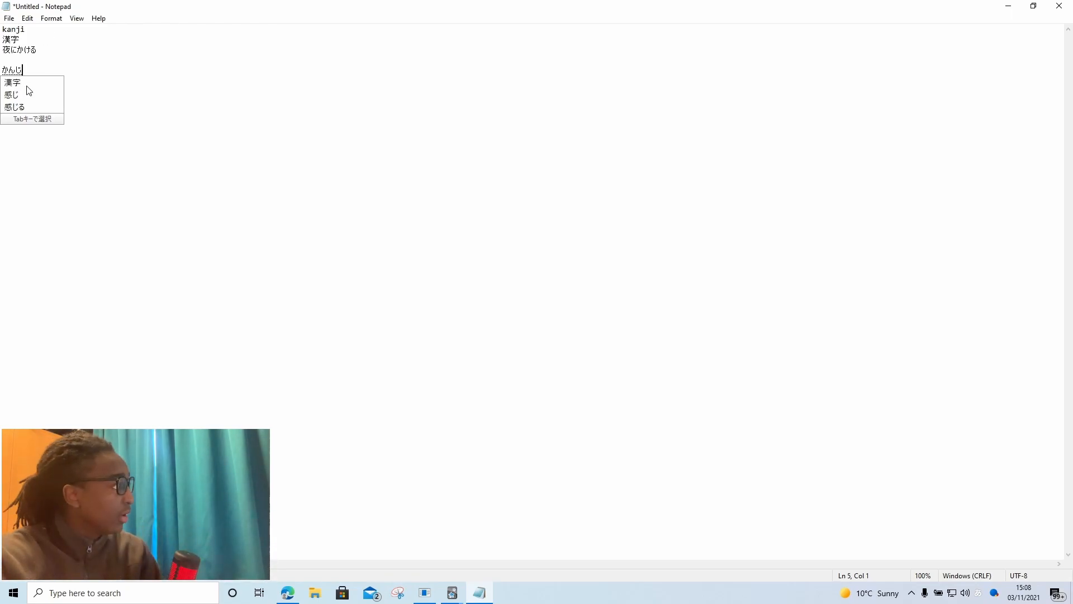
{"action": "mouse_move", "coordinate": [11, 102]}
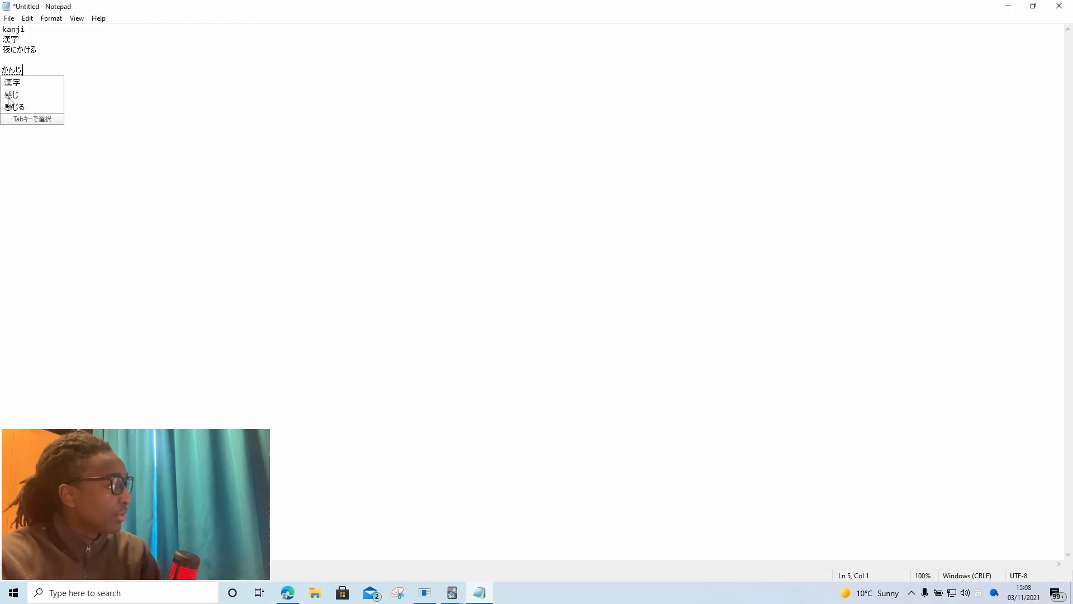
{"action": "mouse_move", "coordinate": [28, 96]}
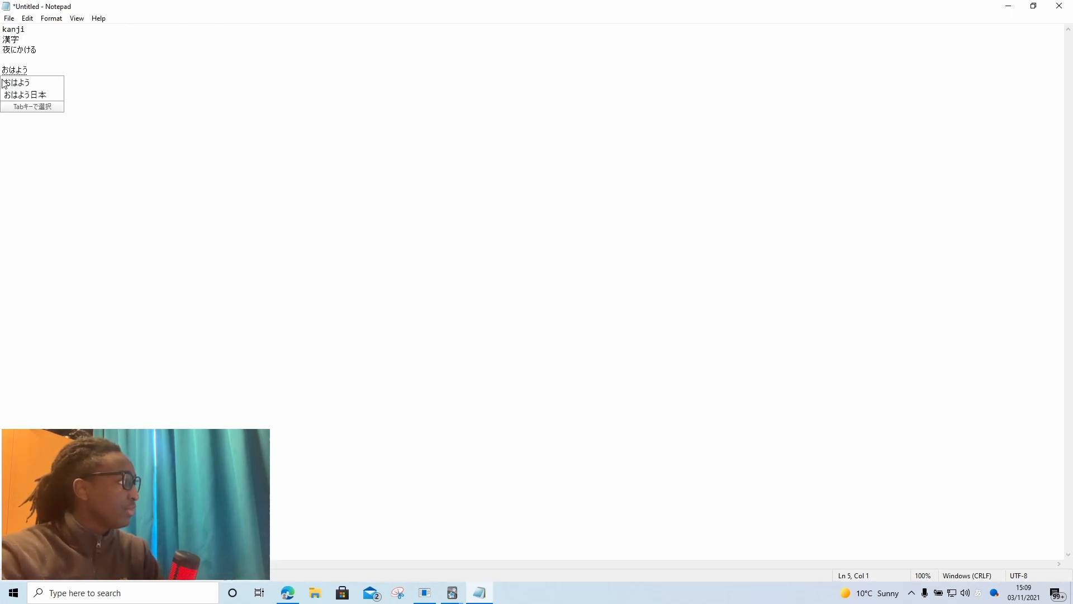
{"action": "type", "text": "み"}
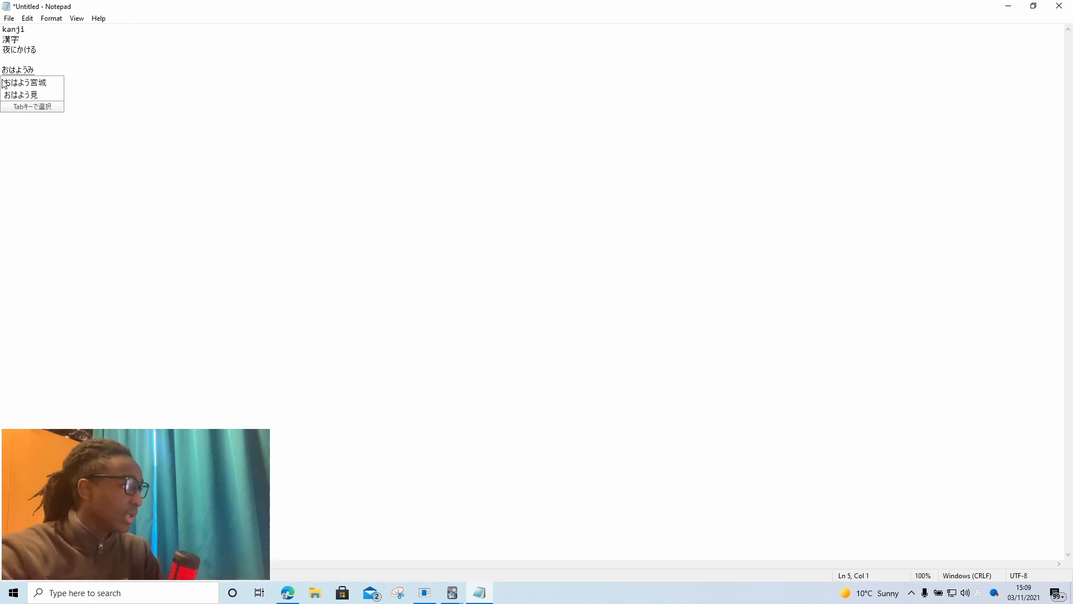
{"action": "type", "text": "んあ"}
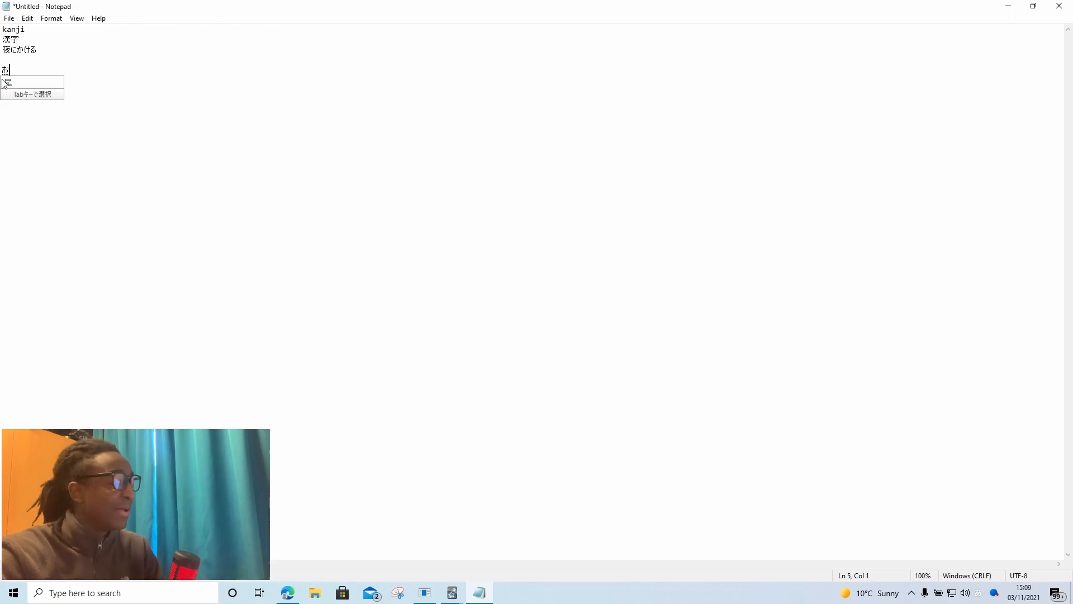
{"action": "key", "text": "Escape"}
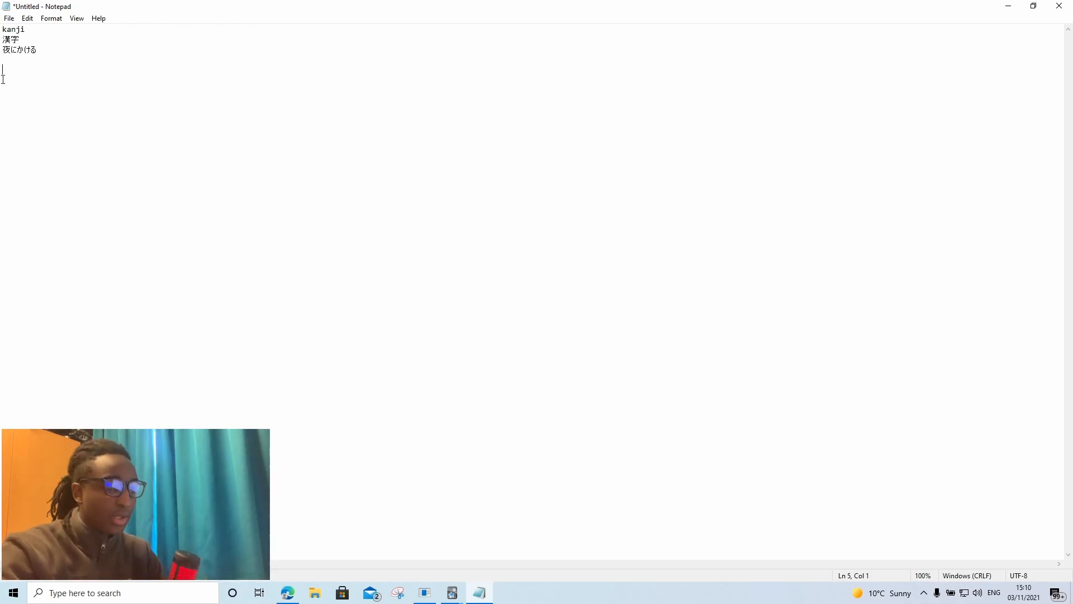
- Enter the lines 'nn = ん', こんにちは, おんな and convert onna to the kanji 女
{"action": "type", "text": "nn ="}
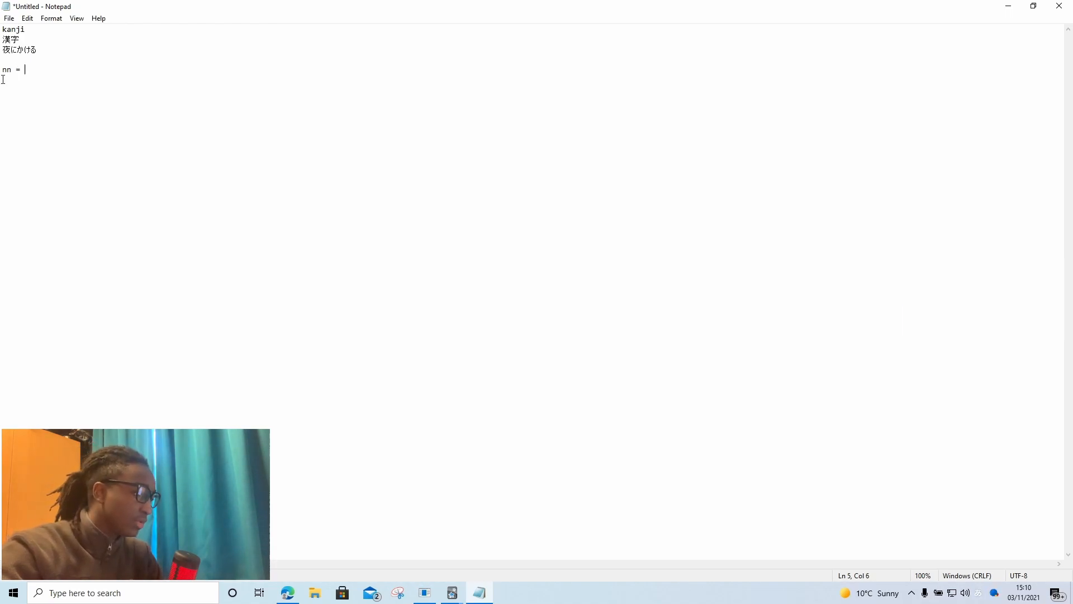
{"action": "type", "text": "ん"}
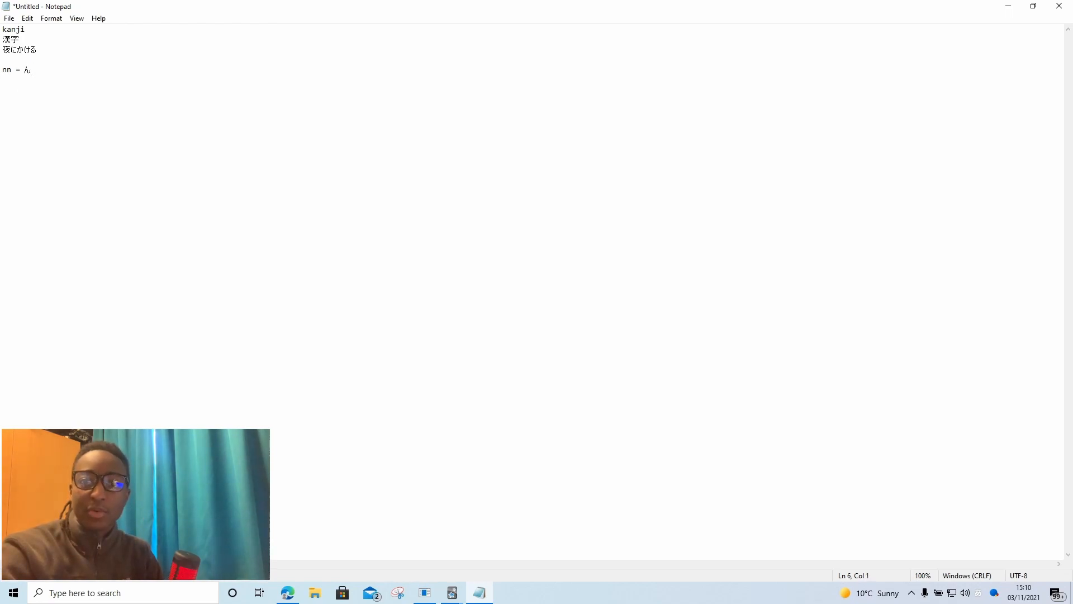
{"action": "type", "text": "k"}
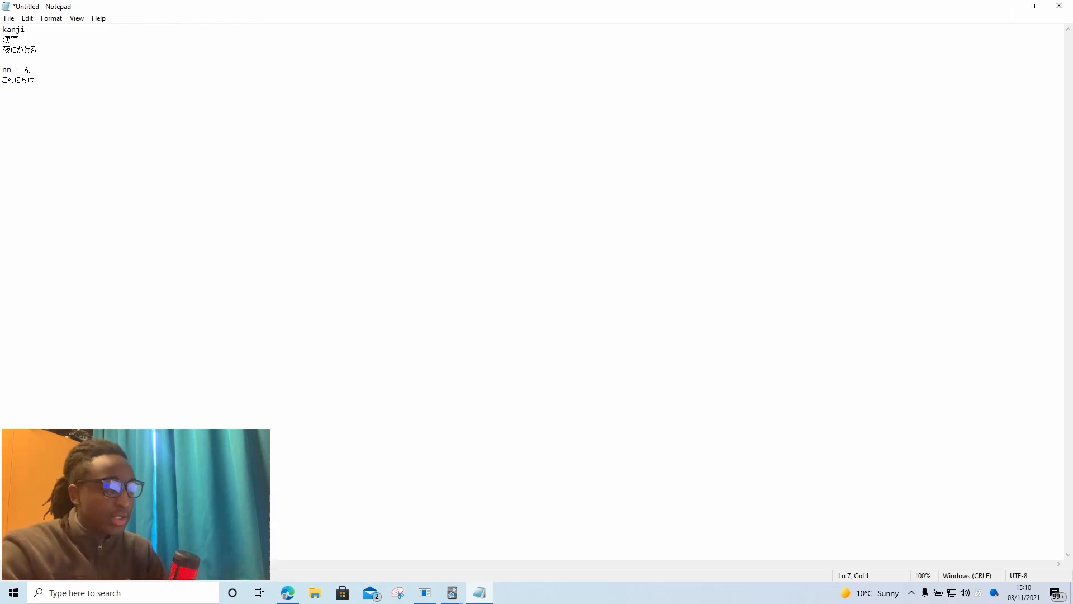
{"action": "type", "text": "おんな"}
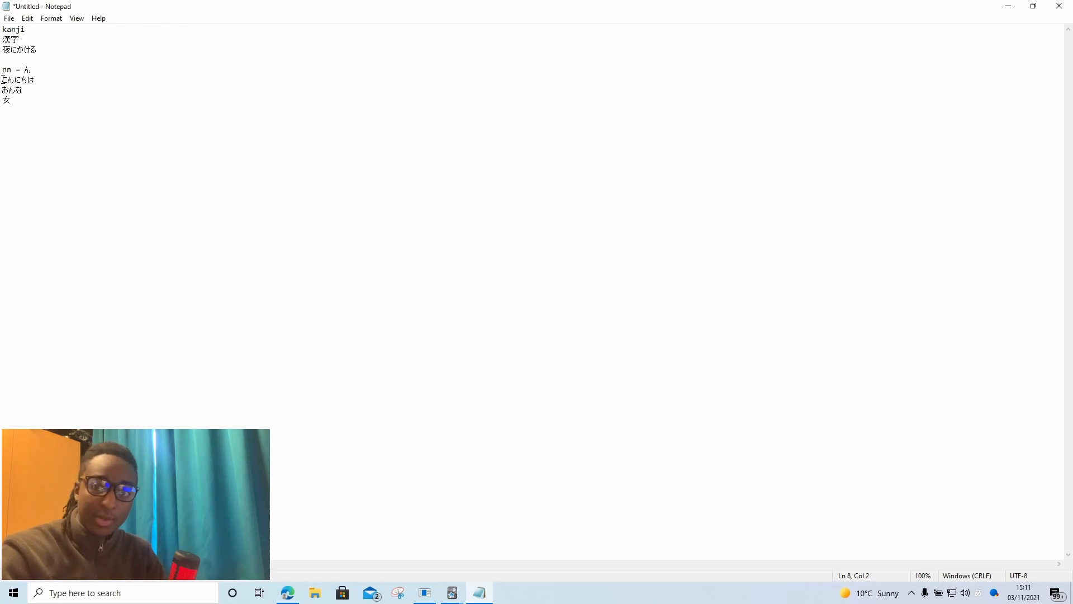
{"action": "key", "text": "Return"}
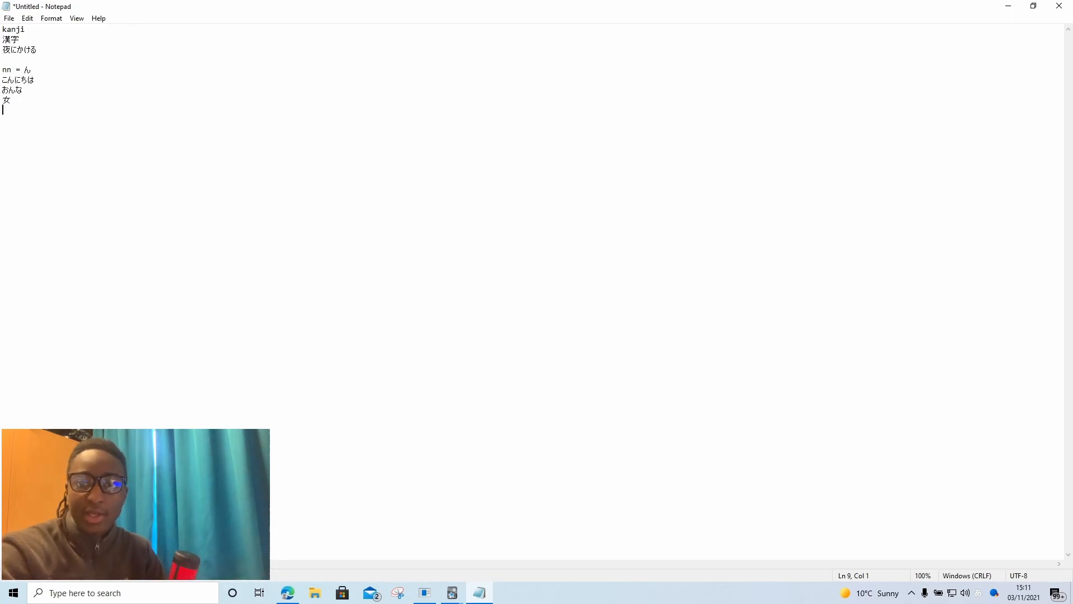
- Enter ケーキ in katakana, then 'けーき ke-ki' mixing hiragana and direct romaji input
{"action": "type", "text": "k"}
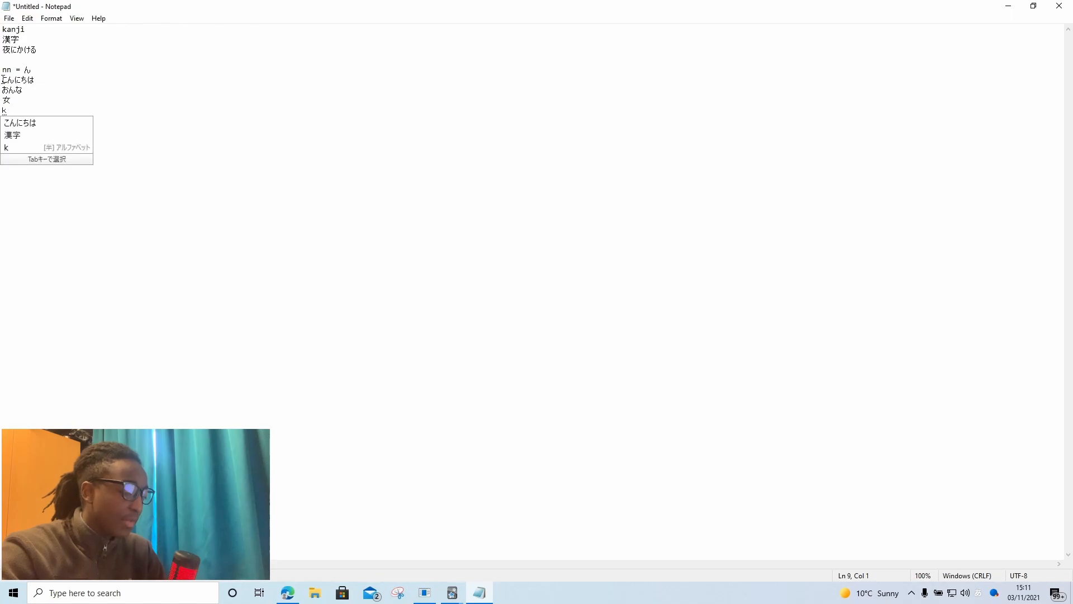
{"action": "type", "text": "e"}
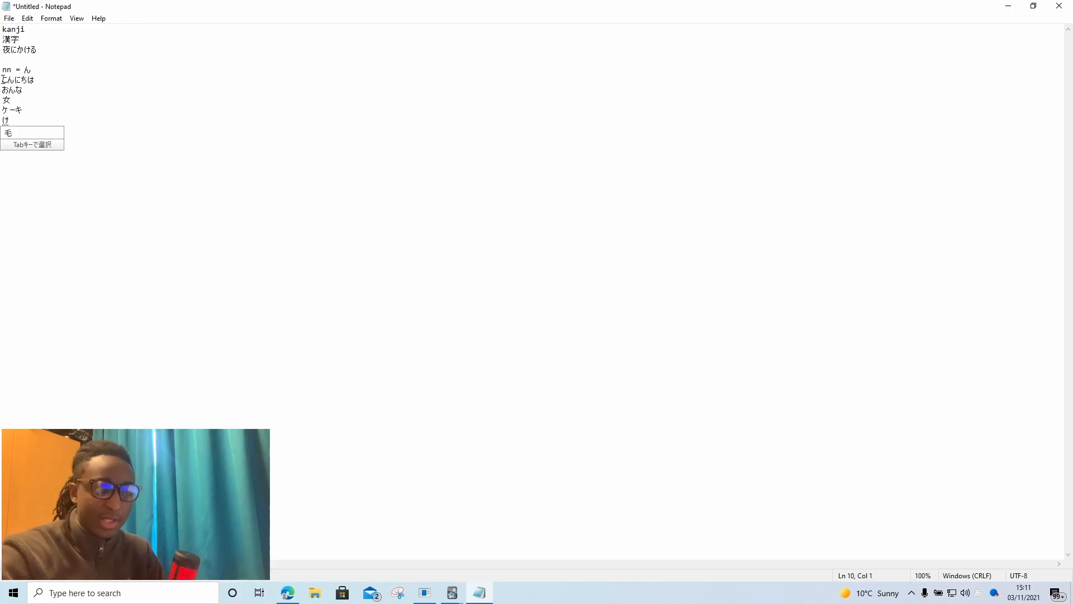
{"action": "type", "text": "ー"}
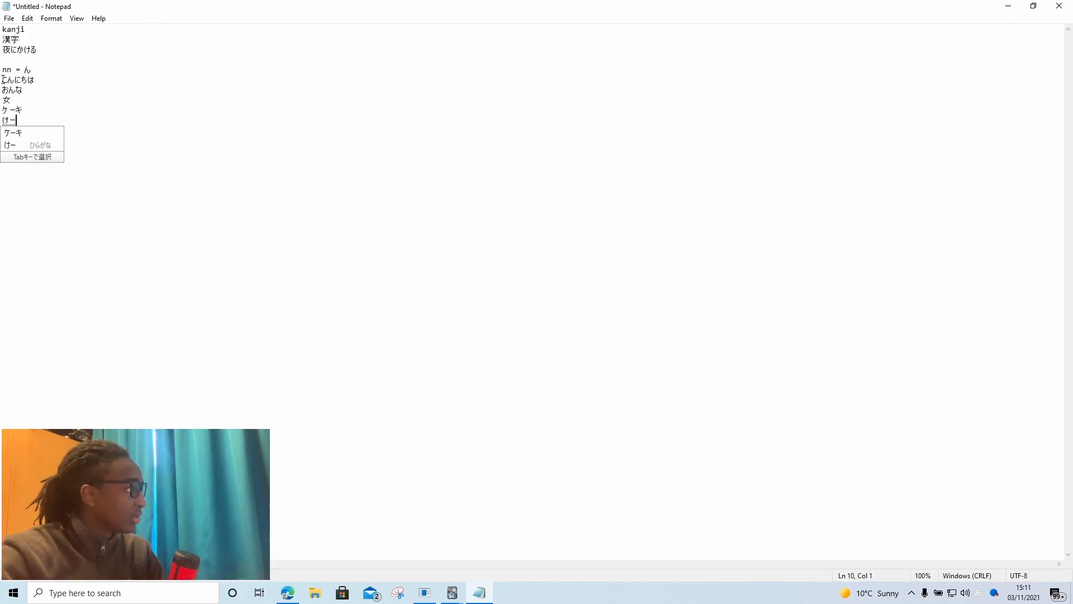
{"action": "type", "text": "き k"}
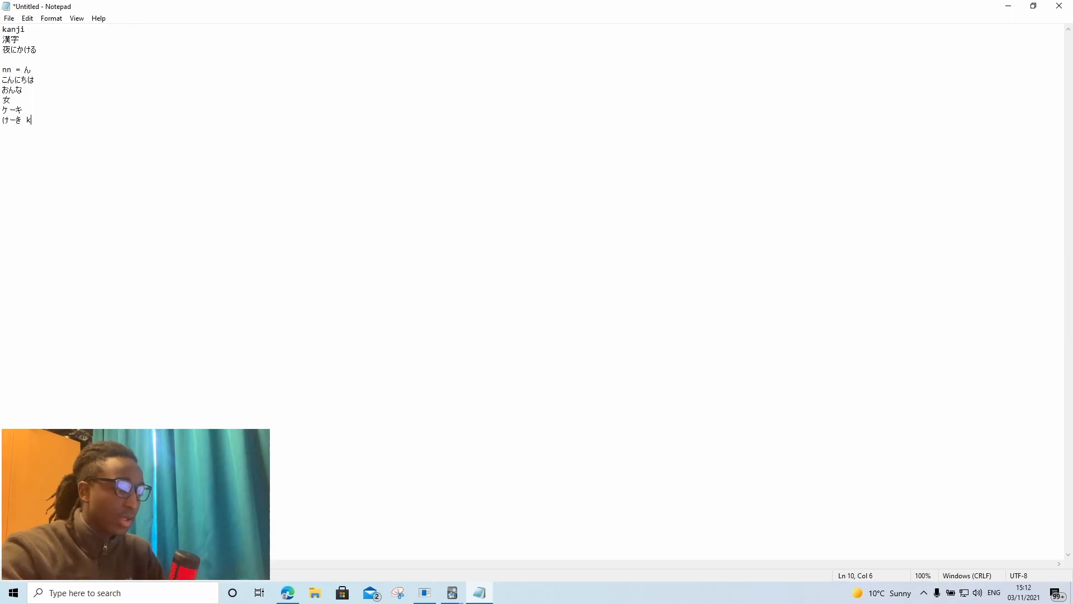
{"action": "type", "text": "e="}
{"action": "type", "text": "あれ"}
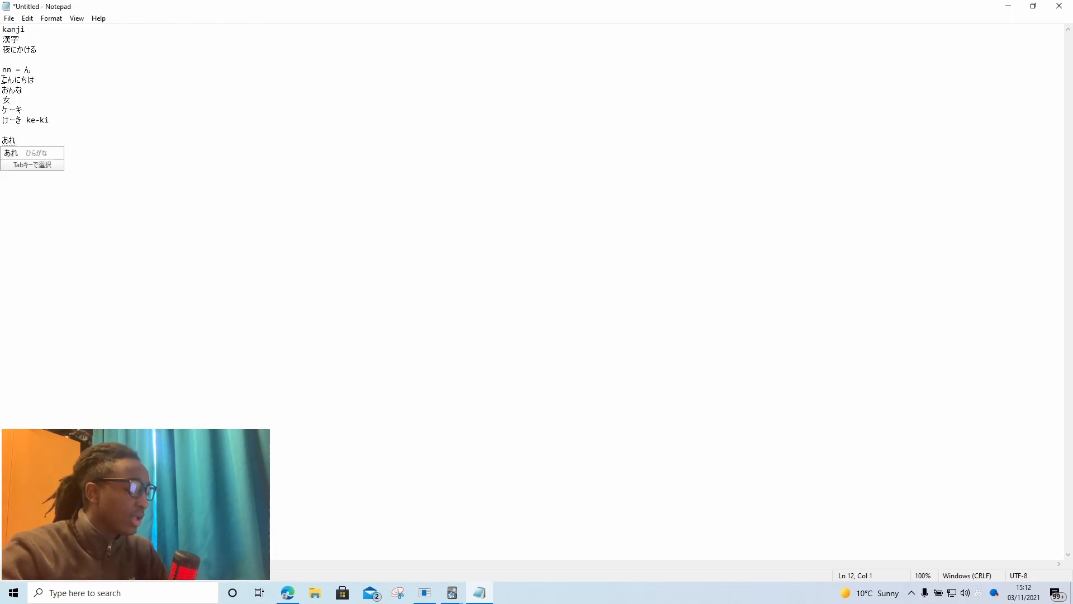
- Enter あれぇ with small ぇ, its romaji 'arexe', and a second あれぇ
{"action": "type", "text": "e"}
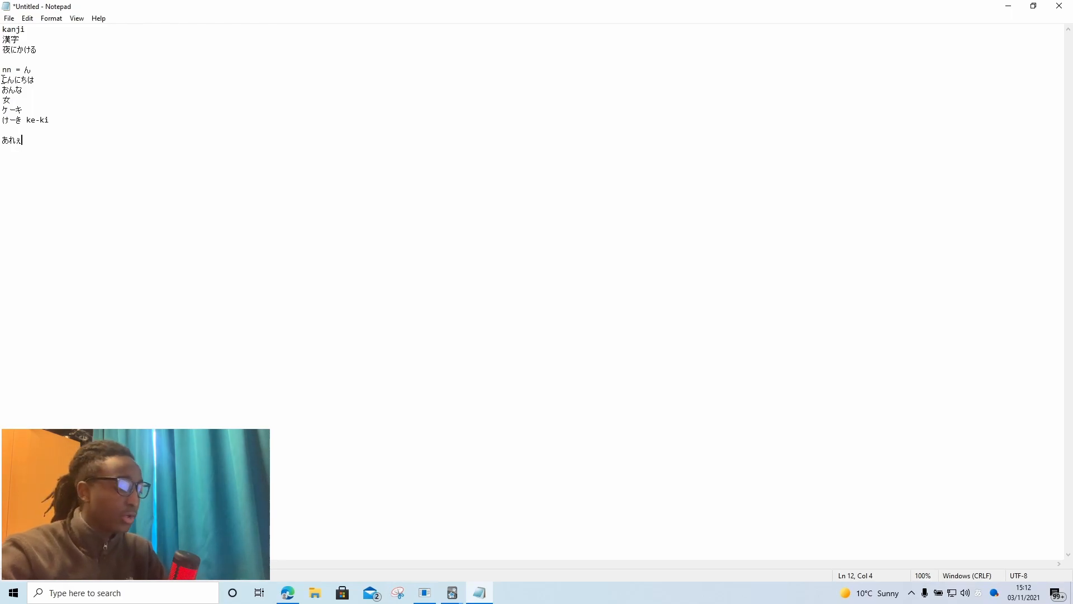
{"action": "key", "text": "enter"}
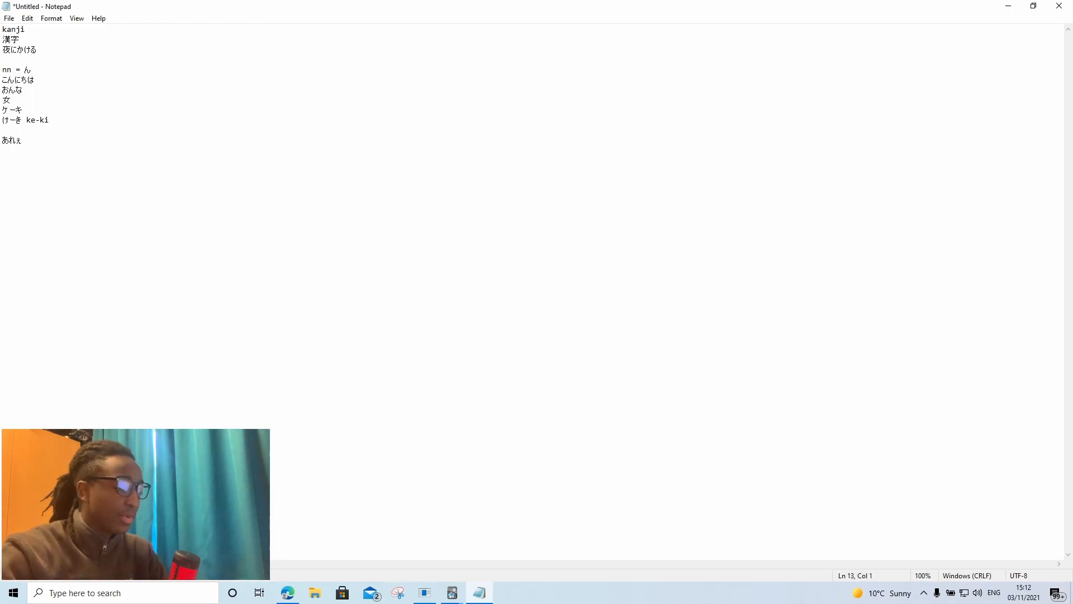
{"action": "type", "text": "are"}
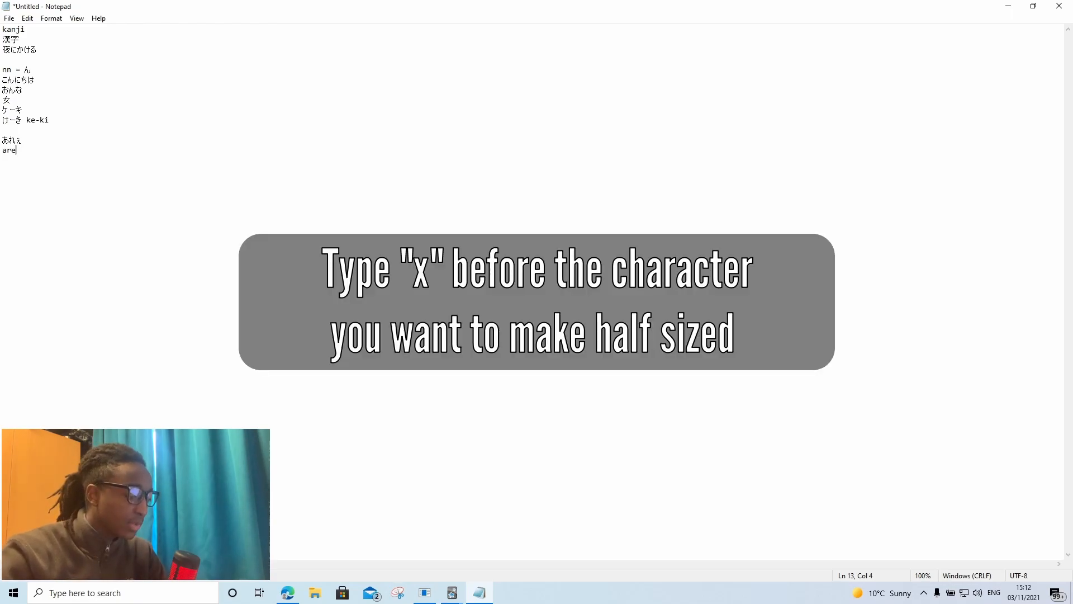
{"action": "type", "text": "xe"}
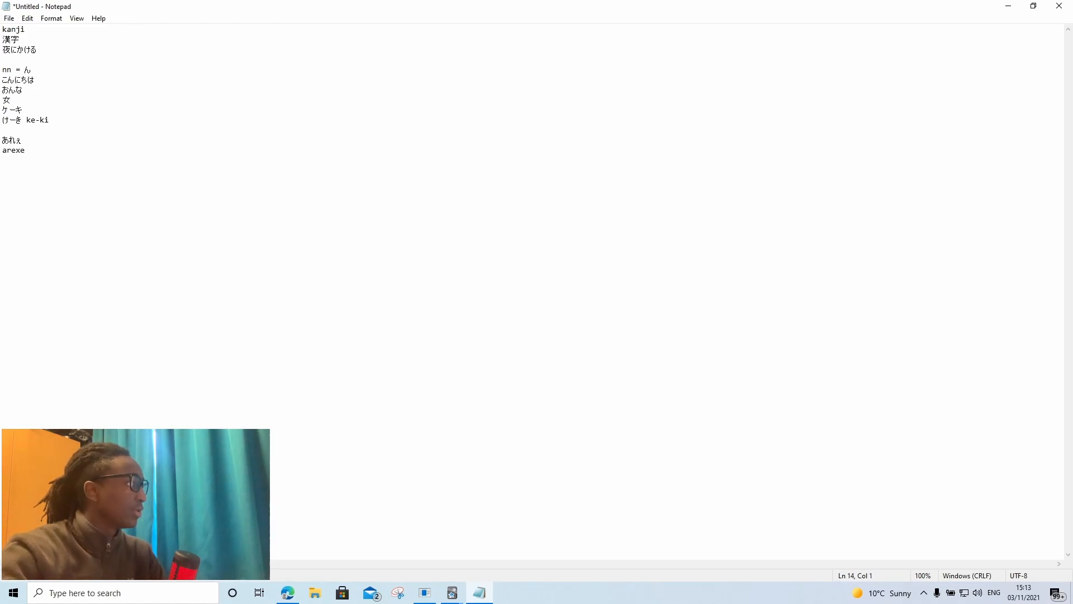
{"action": "type", "text": "あれぇ"}
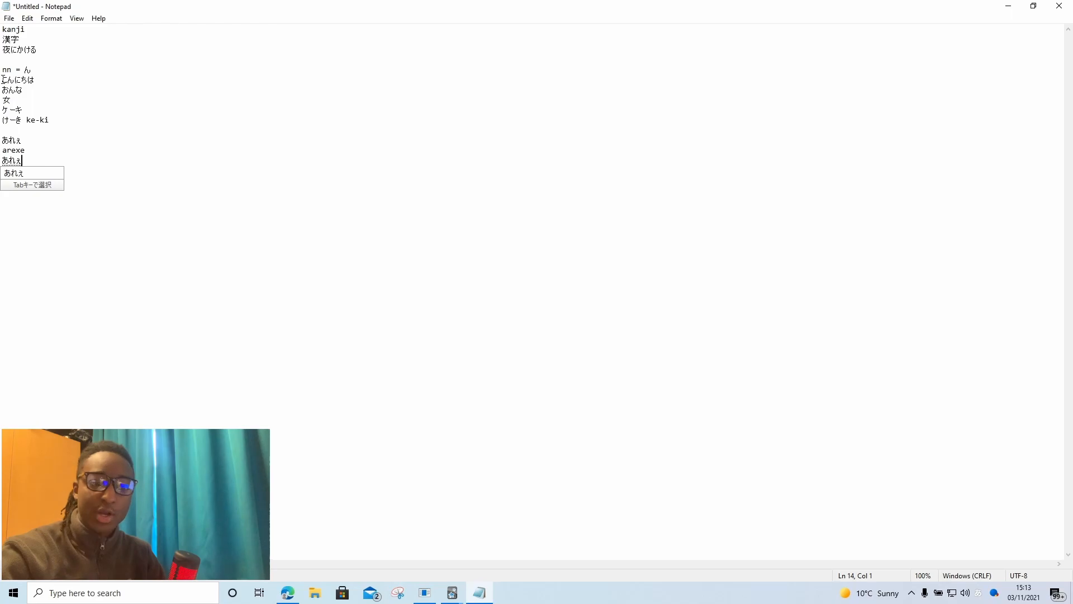
{"action": "key", "text": "Tab"}
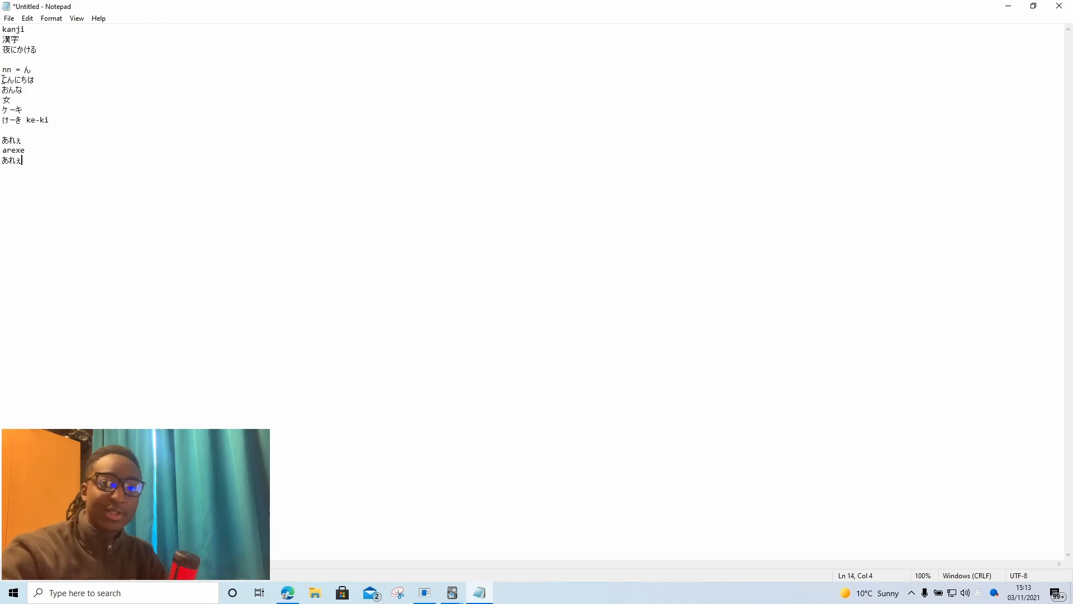
- Enter ティティ using texi for the small ィ, discarding a stray て
{"action": "type", "text": "て"}
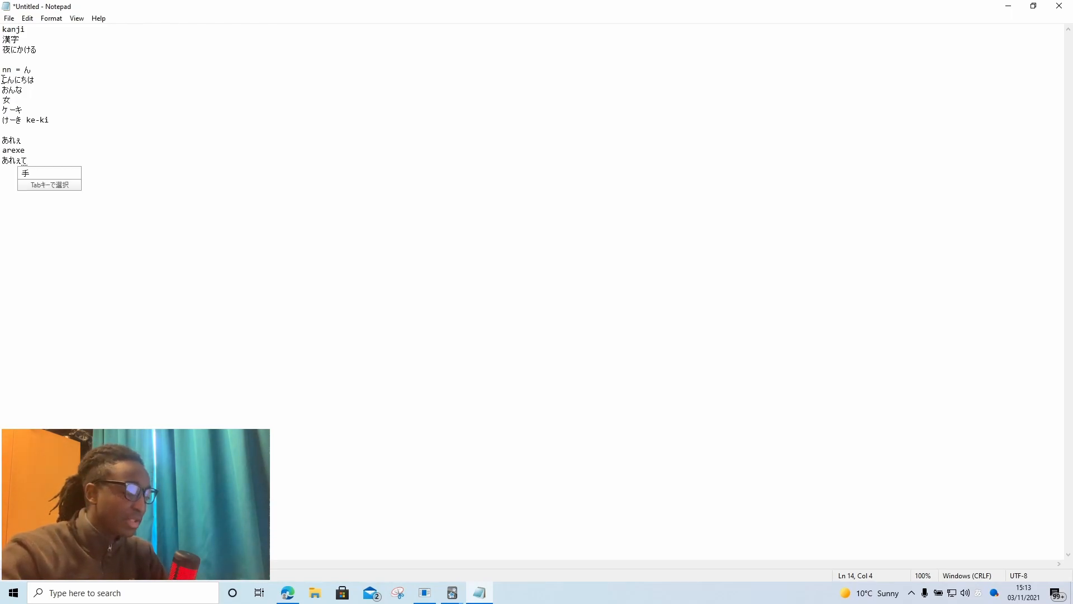
{"action": "key", "text": "enter"}
{"action": "type", "text": "ティ"}
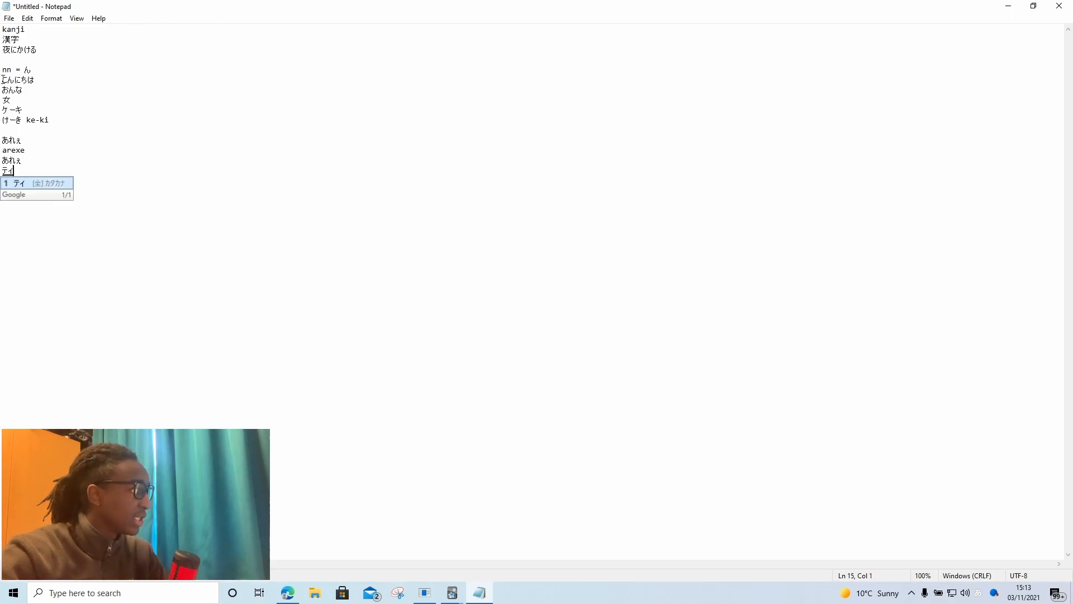
{"action": "type", "text": "て"}
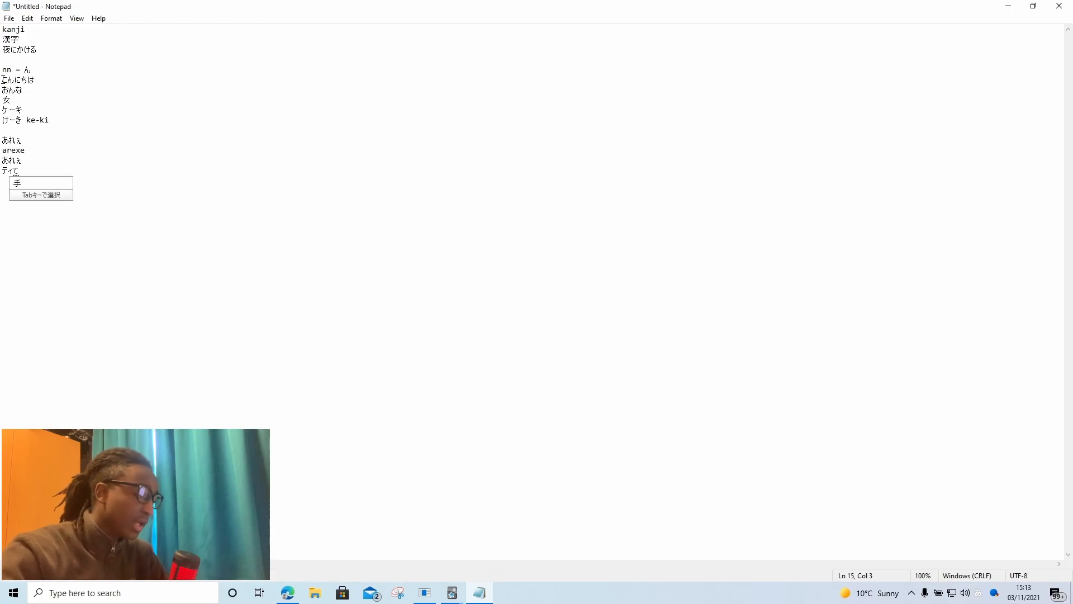
{"action": "type", "text": "ティ"}
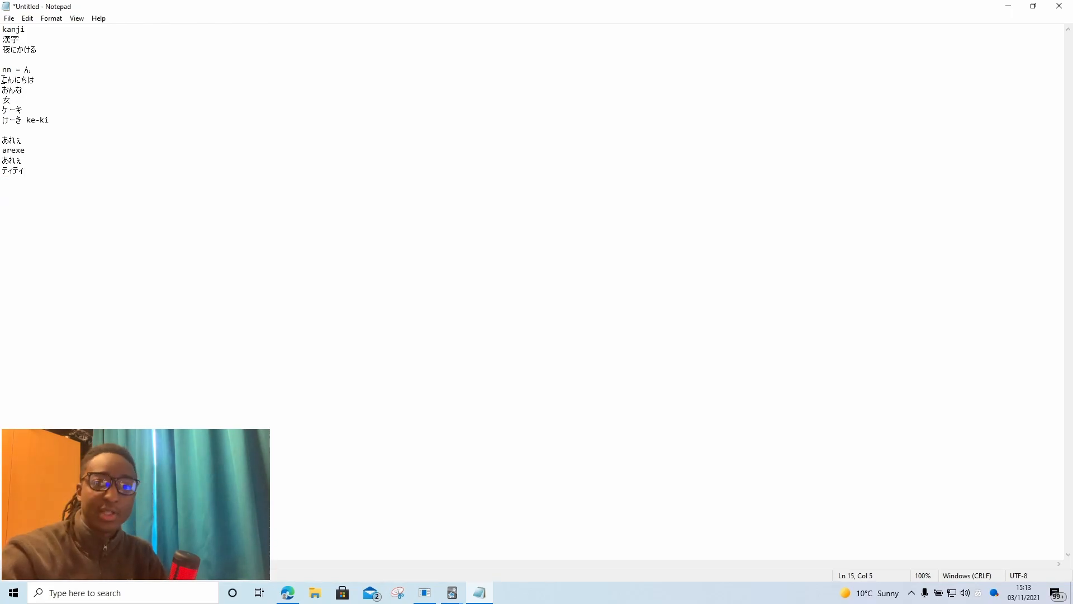